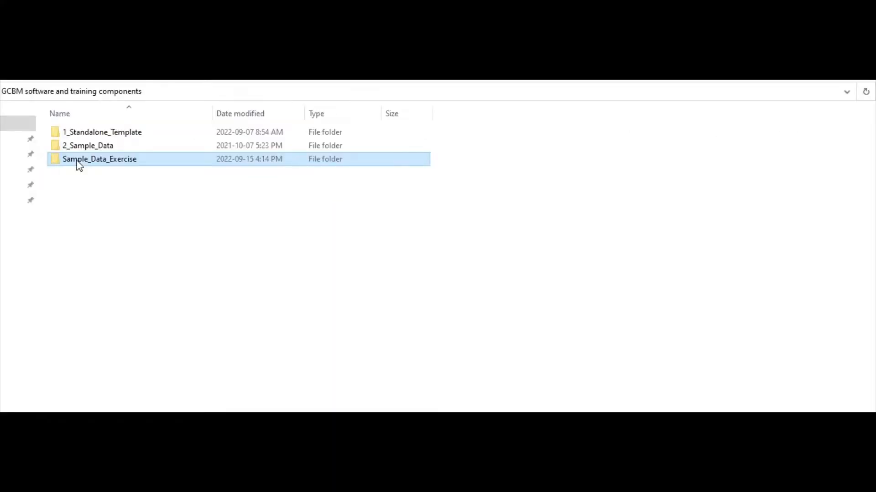
Step: Open Sample_Data_Exercise and then its input_database folder in File Explorer
{"action": "double_click", "coordinate": [99, 158]}
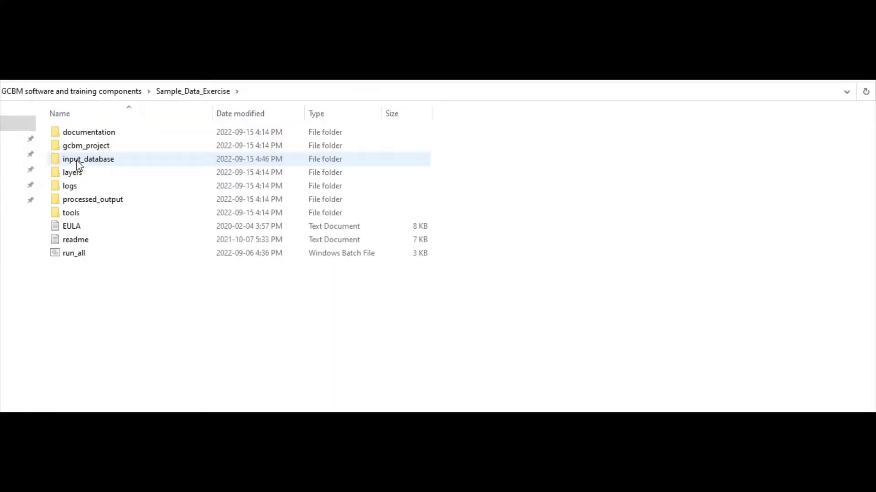
{"action": "double_click", "coordinate": [88, 158]}
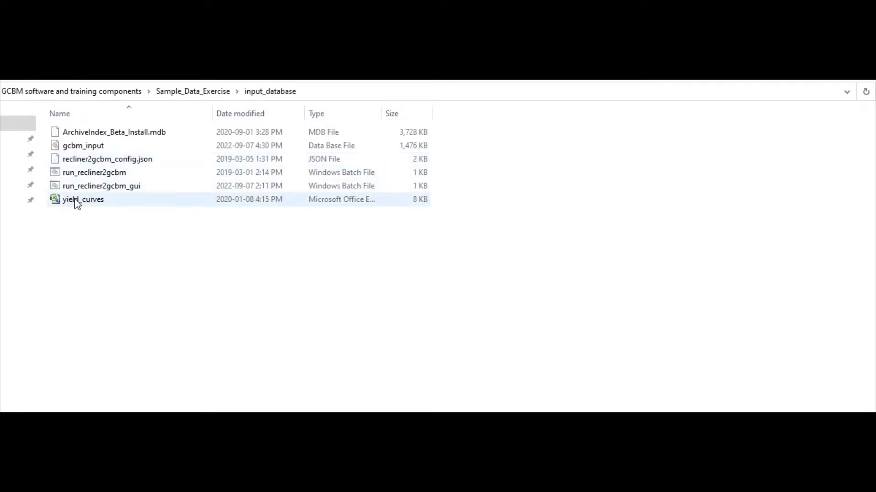
{"action": "mouse_move", "coordinate": [101, 186]}
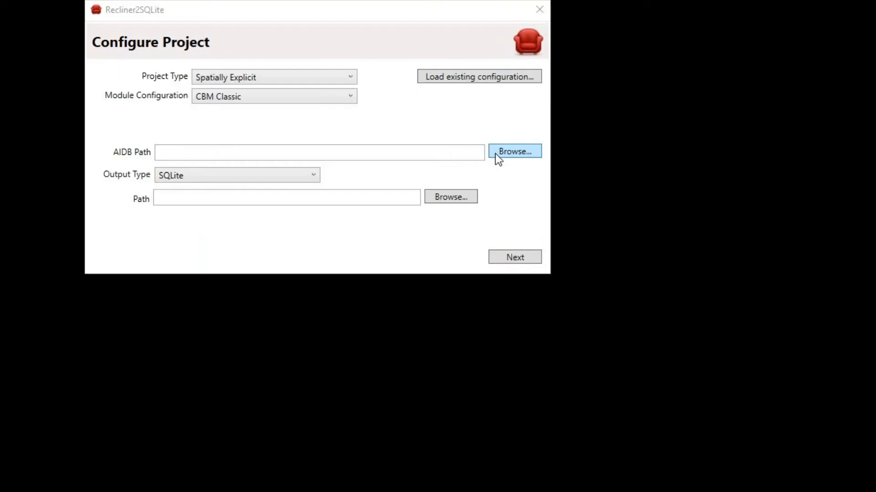
Step: Set the AIDB path to ArchiveIndex_Beta_Install.mdb
{"action": "left_click", "coordinate": [513, 151]}
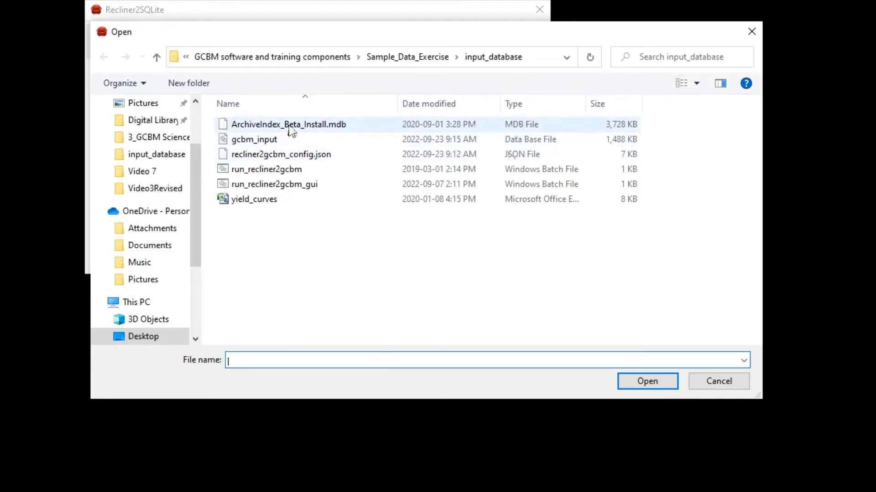
{"action": "left_click", "coordinate": [289, 124]}
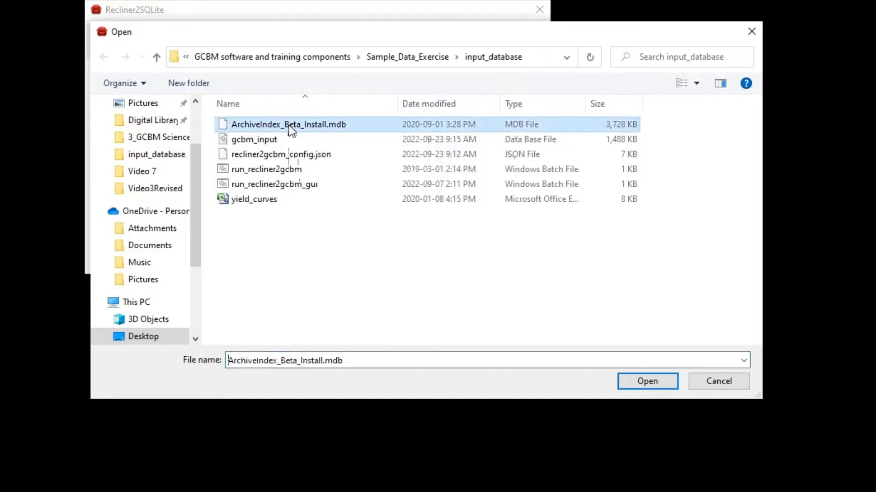
{"action": "left_click", "coordinate": [647, 381]}
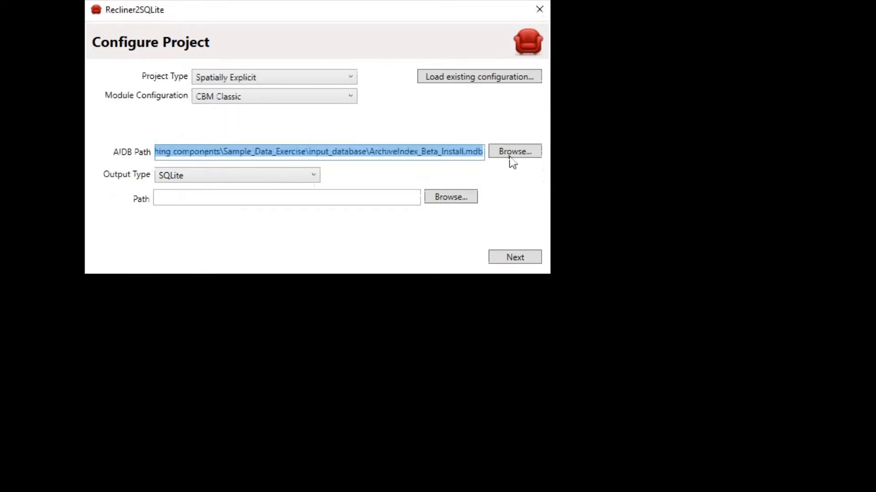
{"action": "mouse_move", "coordinate": [464, 192]}
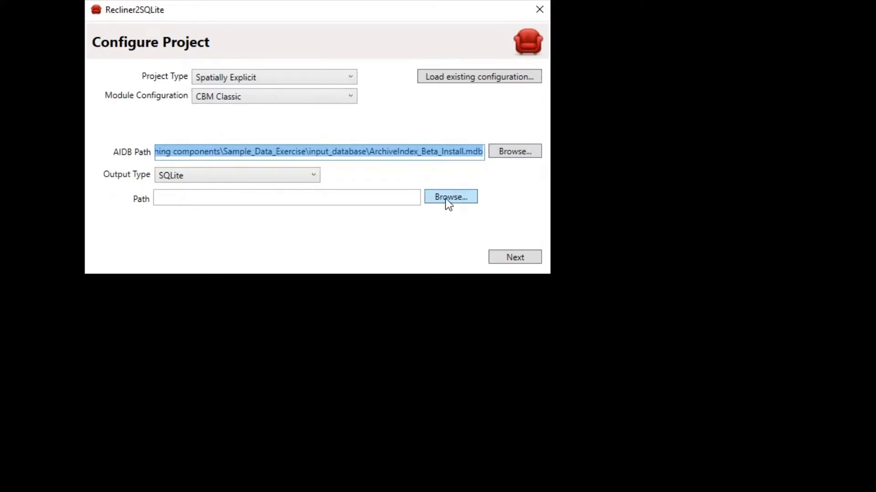
Step: Save the SQLite output as gcbm_input.db, replacing the existing file
{"action": "left_click", "coordinate": [450, 197]}
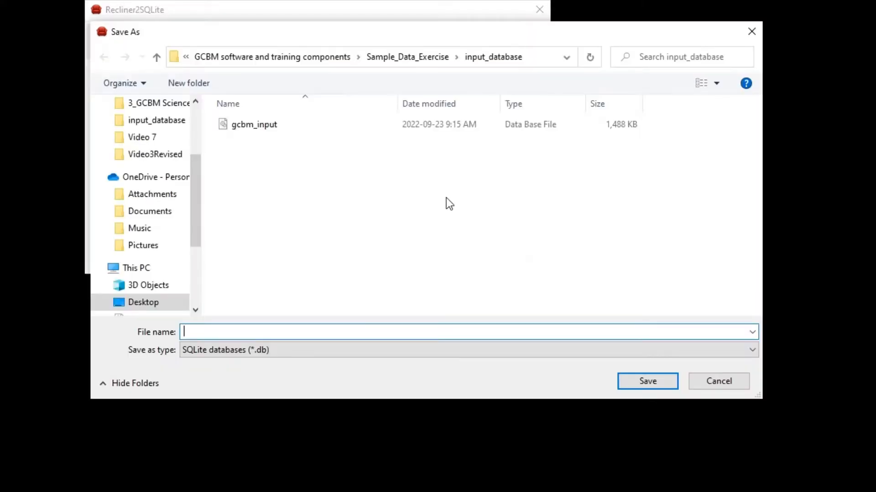
{"action": "mouse_move", "coordinate": [279, 144]}
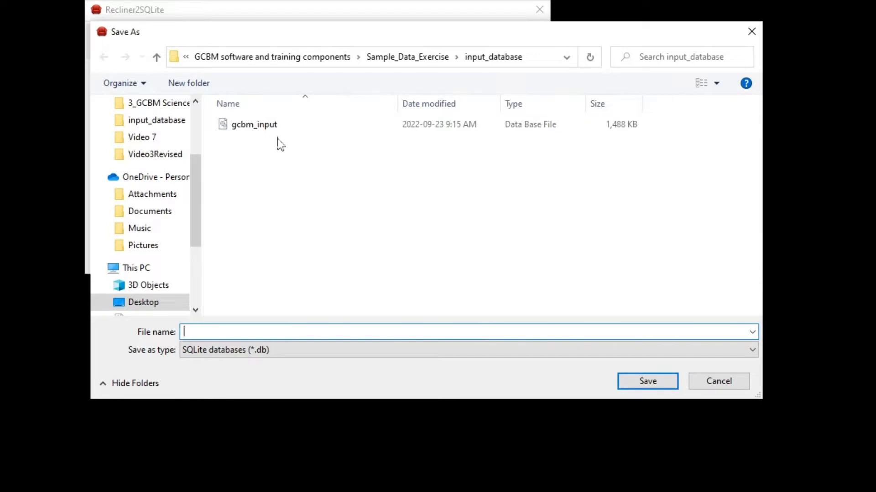
{"action": "left_click", "coordinate": [254, 124]}
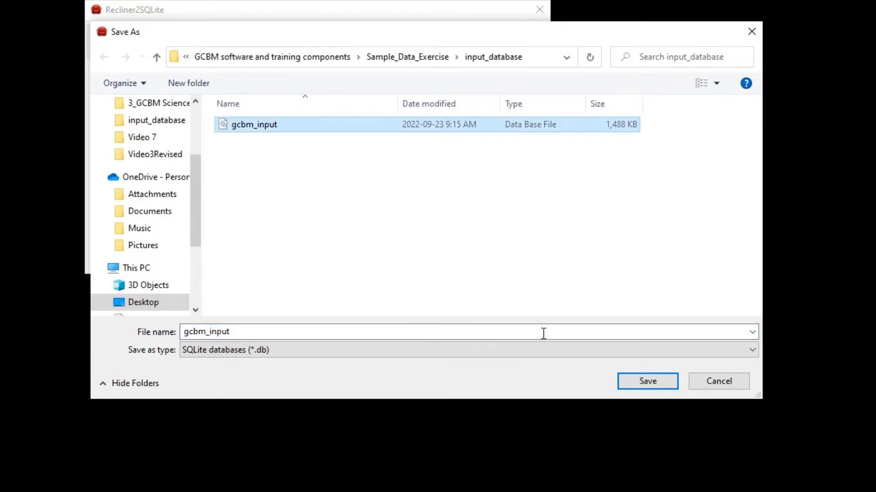
{"action": "mouse_move", "coordinate": [647, 382]}
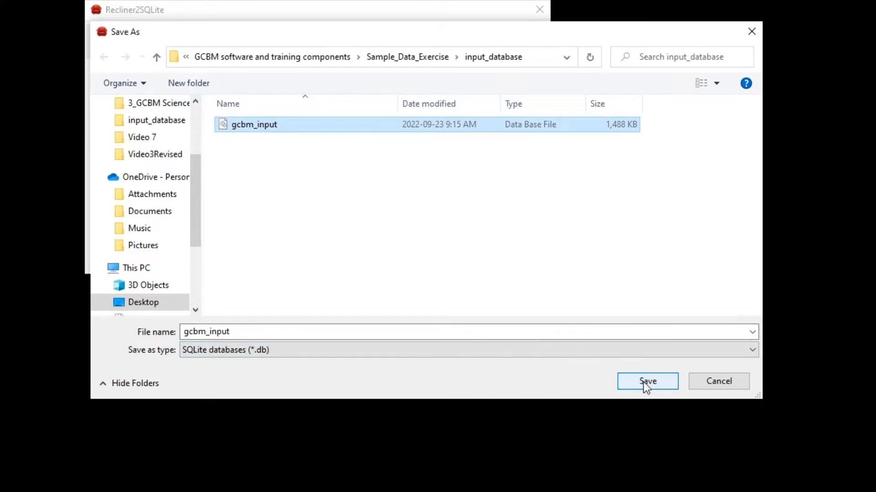
{"action": "left_click", "coordinate": [646, 382]}
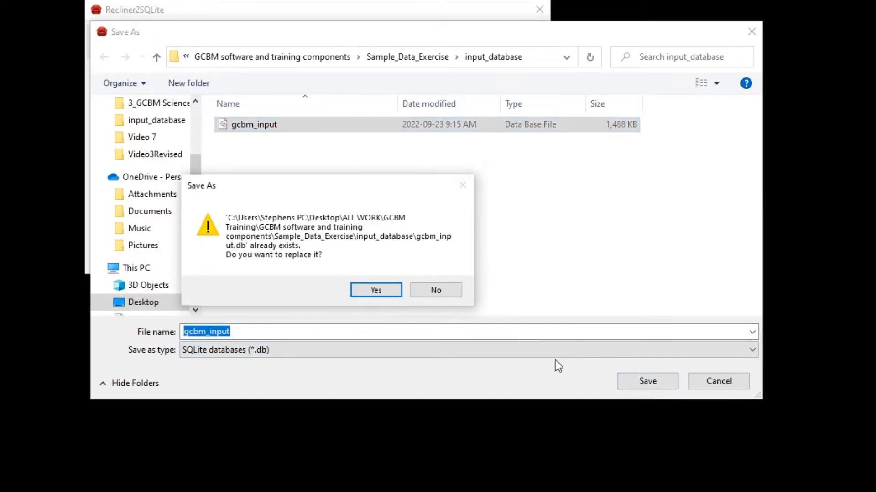
{"action": "mouse_move", "coordinate": [306, 187]}
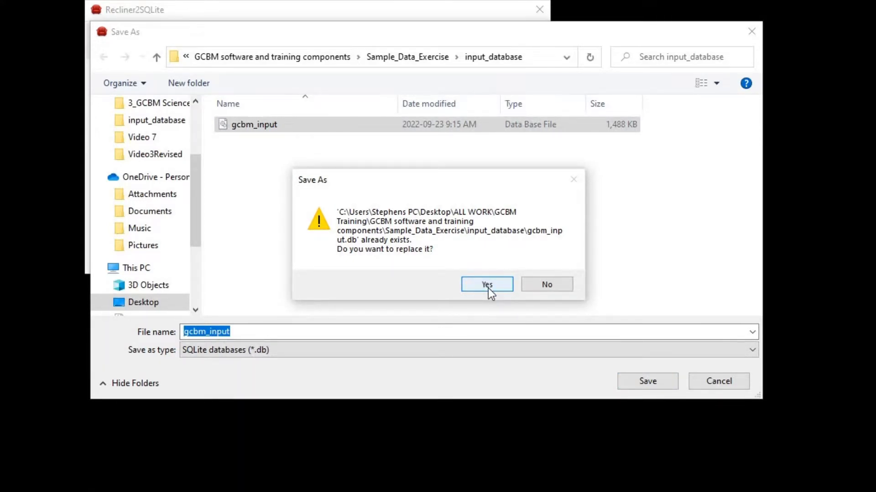
{"action": "left_click", "coordinate": [485, 284]}
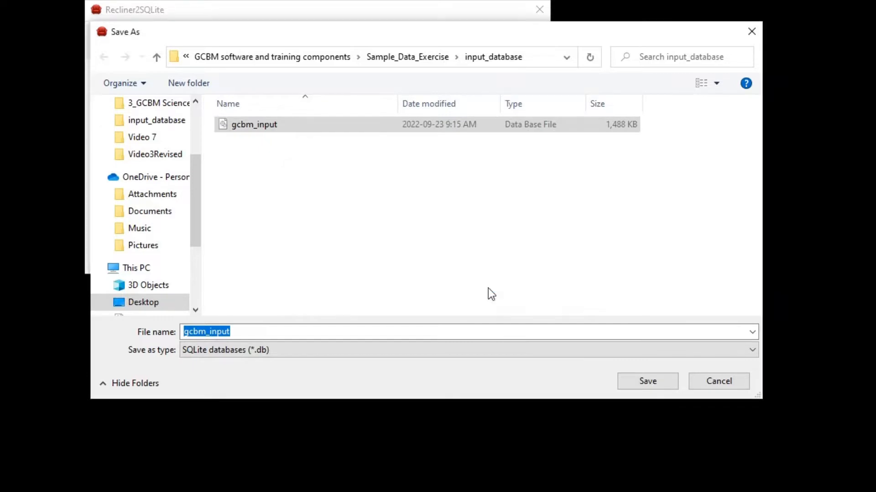
{"action": "left_click", "coordinate": [646, 381]}
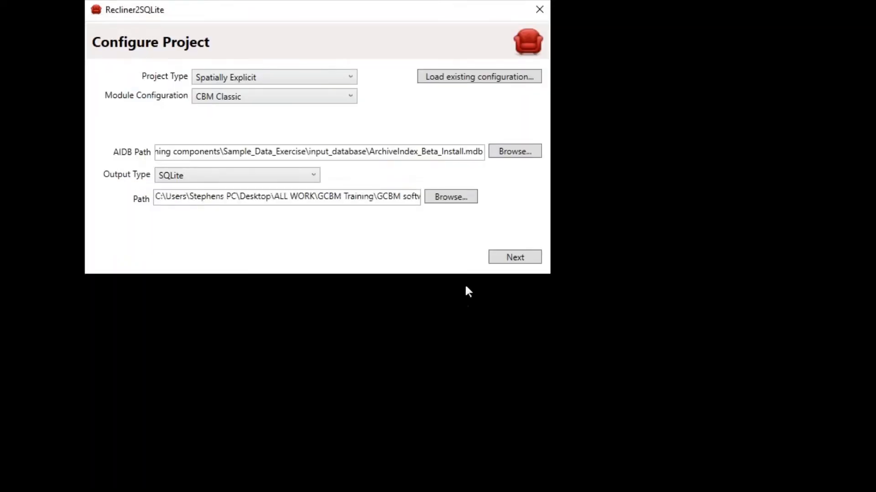
{"action": "mouse_move", "coordinate": [474, 252]}
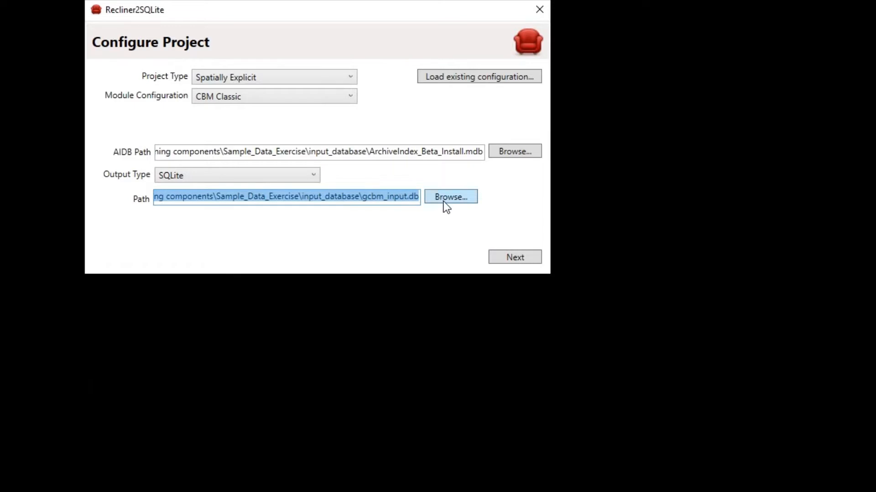
{"action": "mouse_move", "coordinate": [514, 257]}
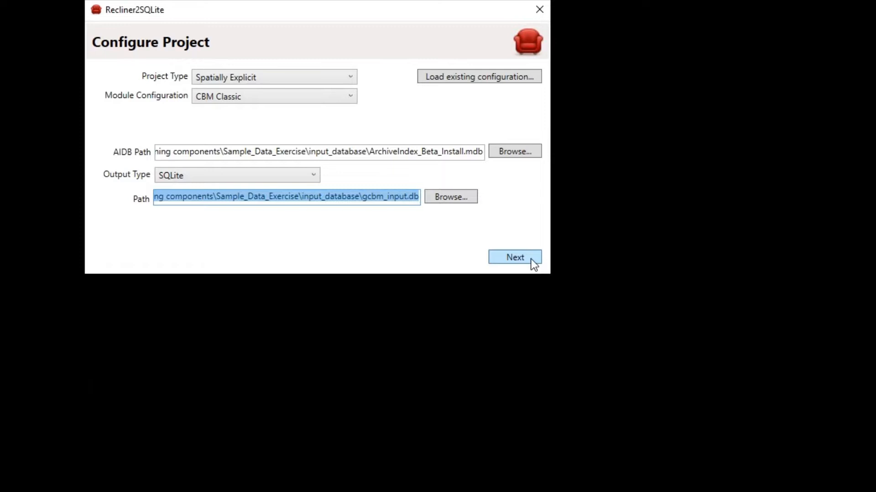
Step: Advance to Configure Classifiers and add a new classifier named LdSpp
{"action": "left_click", "coordinate": [514, 257]}
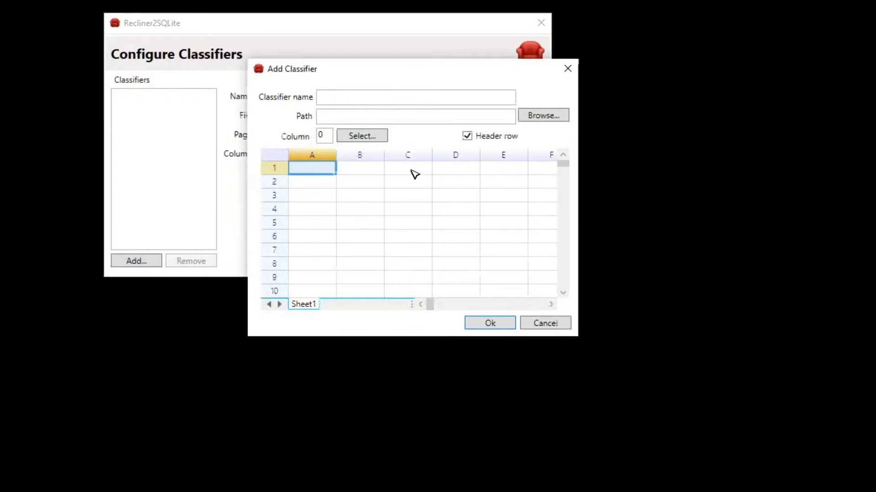
{"action": "left_click", "coordinate": [415, 97]}
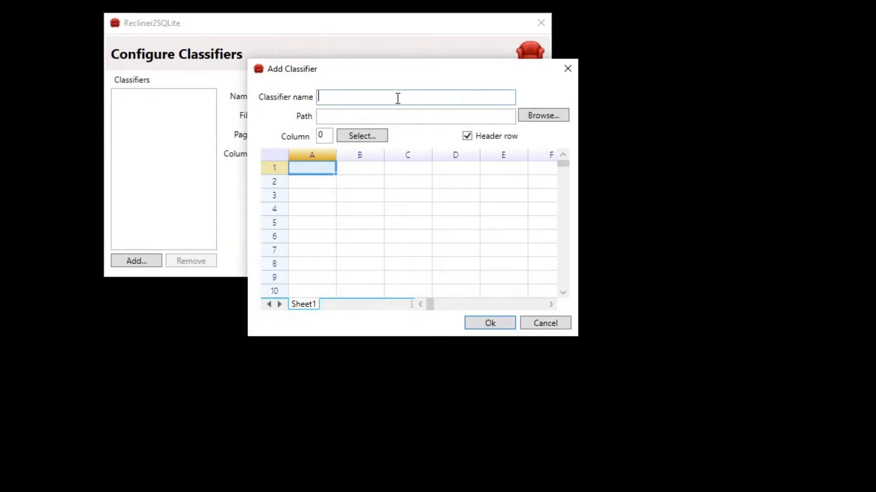
{"action": "type", "text": "L"}
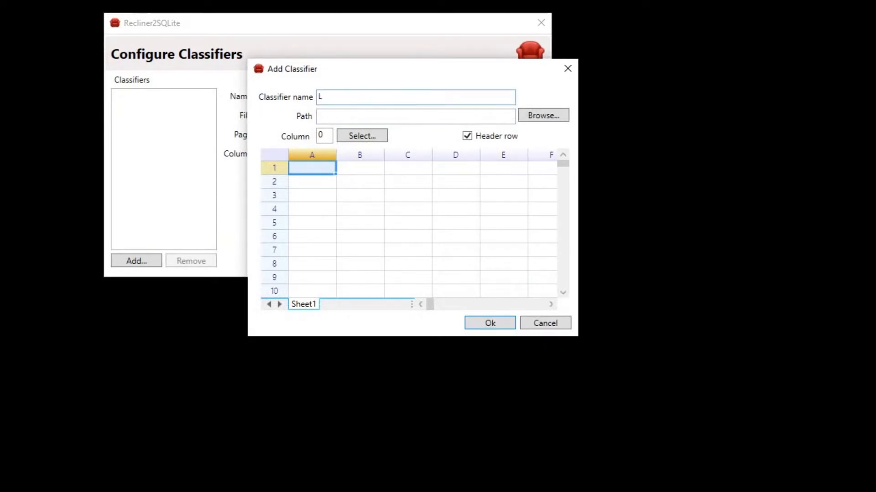
{"action": "type", "text": "dS"}
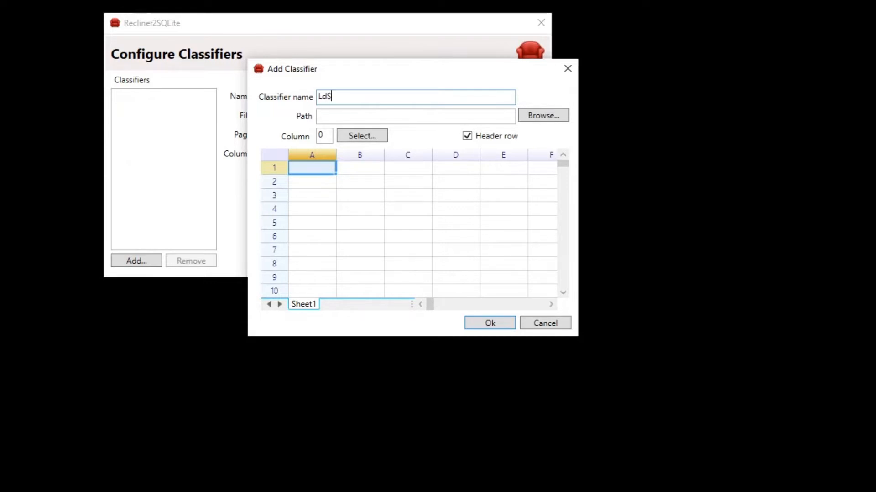
{"action": "type", "text": "pp"}
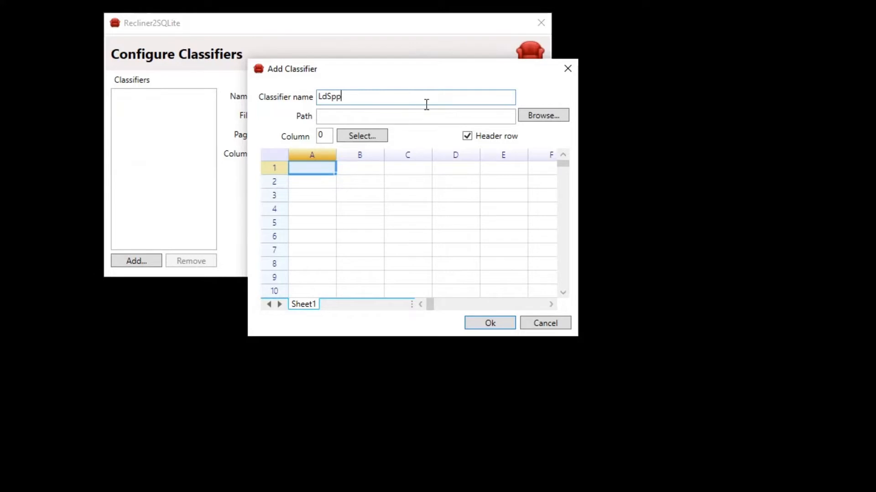
{"action": "mouse_move", "coordinate": [542, 115]}
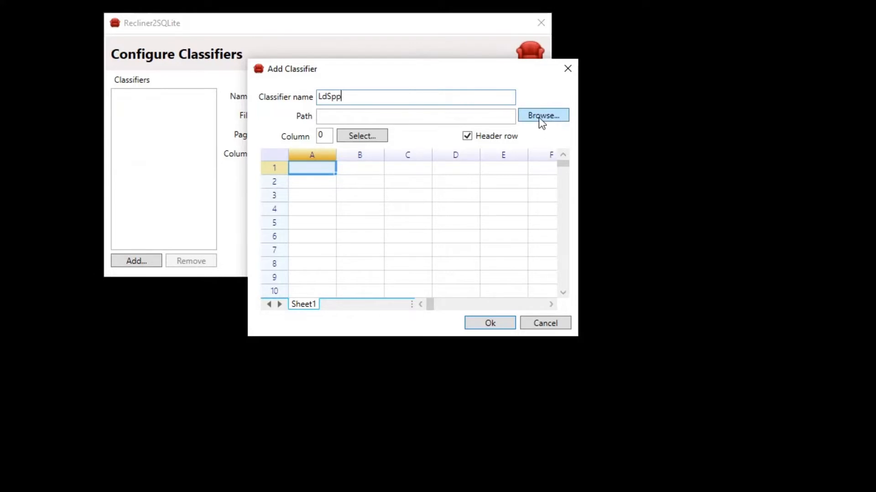
Step: Load yield_curves as the LdSpp source and choose column A for its values
{"action": "left_click", "coordinate": [542, 115]}
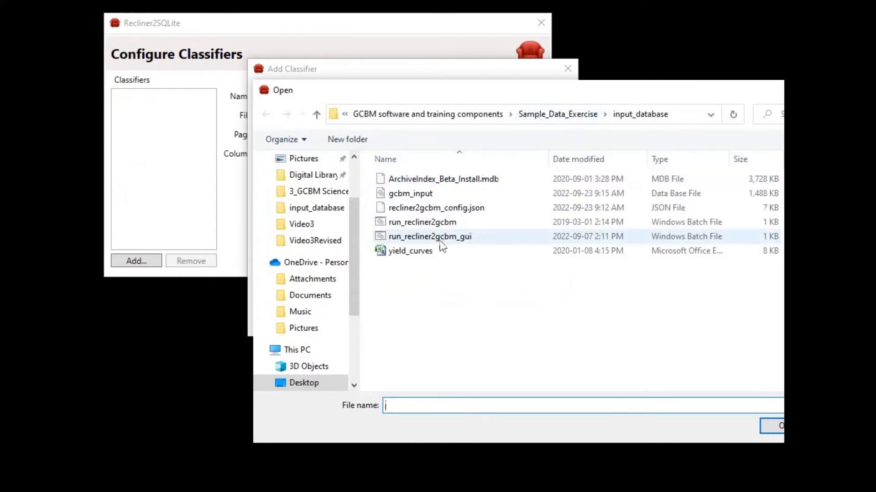
{"action": "left_click", "coordinate": [410, 251]}
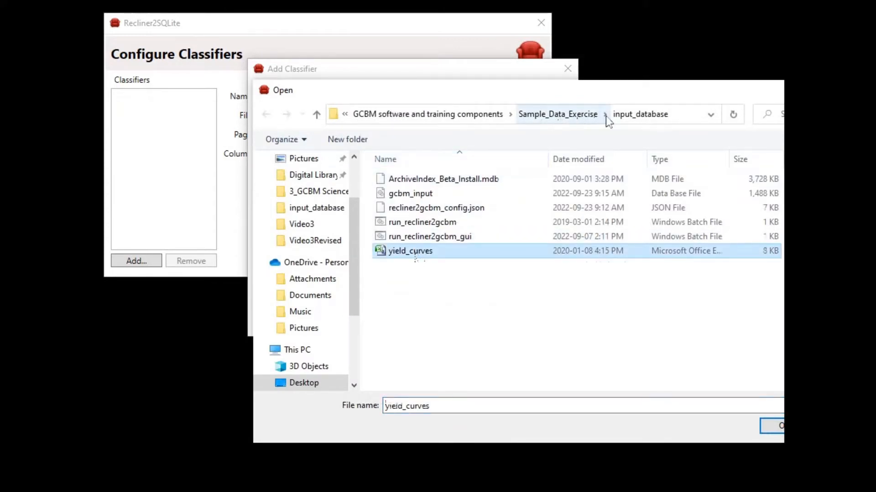
{"action": "mouse_move", "coordinate": [409, 257]}
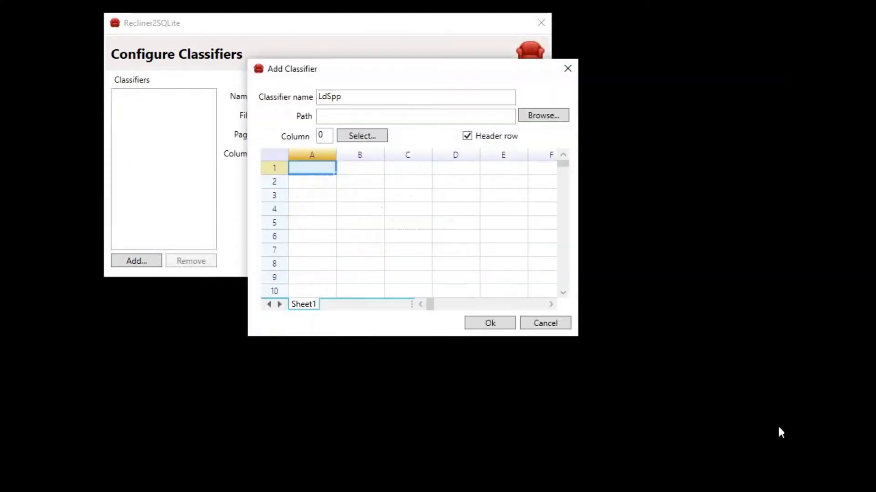
{"action": "left_click", "coordinate": [542, 114]}
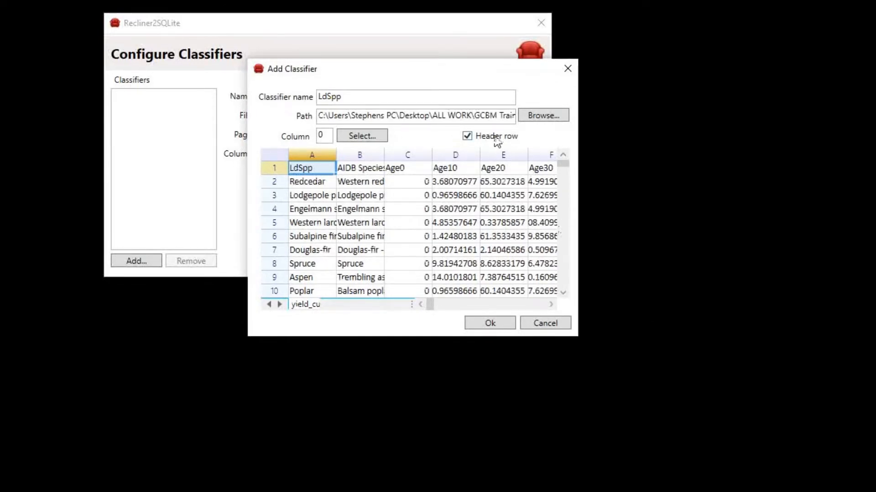
{"action": "mouse_move", "coordinate": [357, 153]}
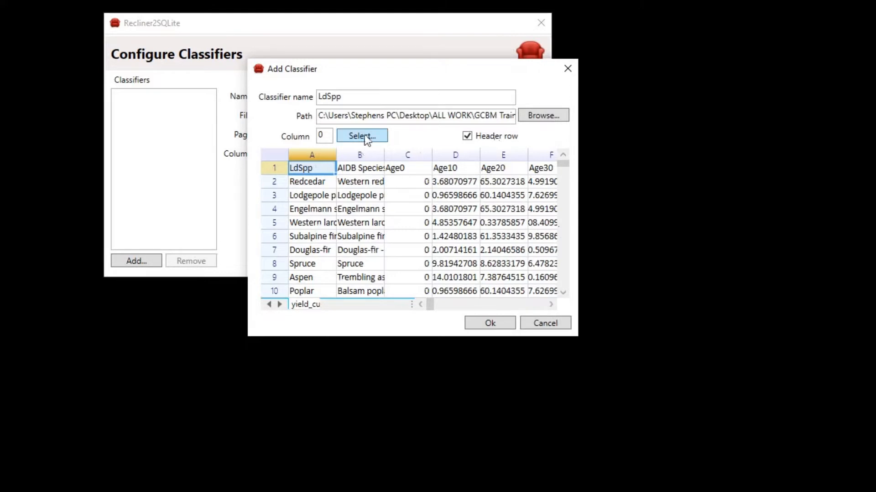
{"action": "mouse_move", "coordinate": [363, 139]}
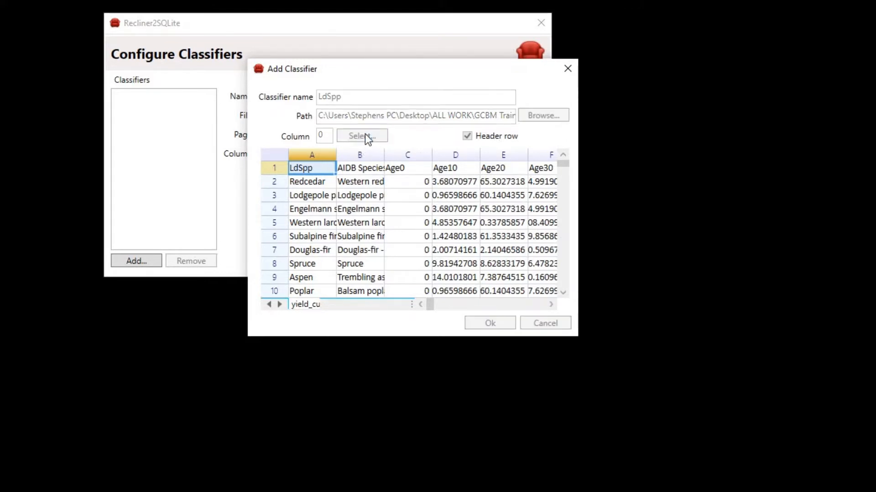
{"action": "mouse_move", "coordinate": [307, 184]}
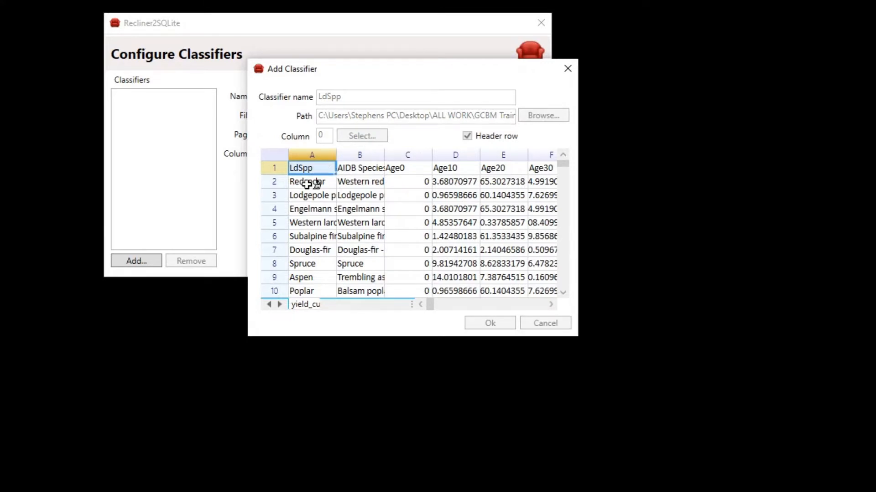
{"action": "left_click", "coordinate": [311, 181]}
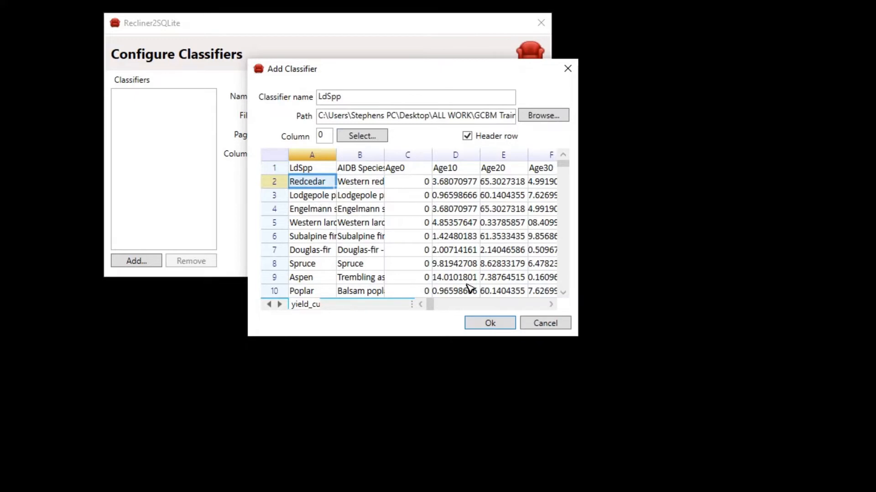
Step: Confirm LdSpp, advance to Configure Growth Curves, and load yield_curves
{"action": "left_click", "coordinate": [489, 323]}
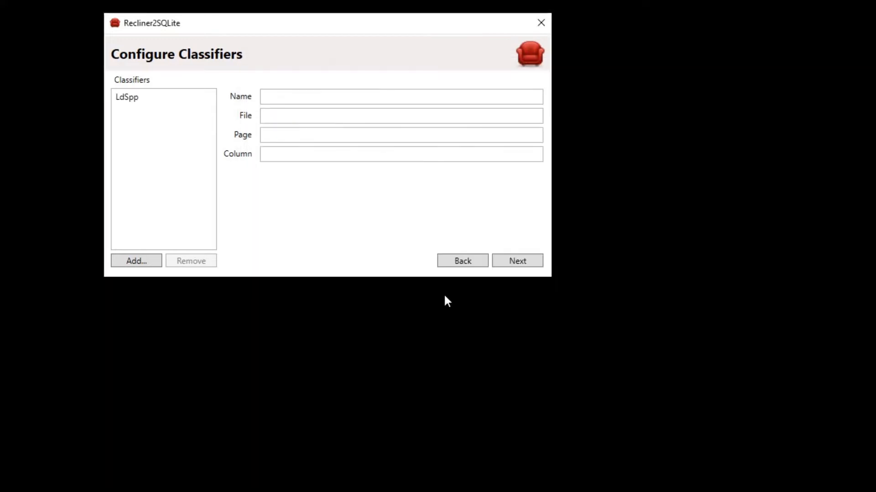
{"action": "mouse_move", "coordinate": [413, 302]}
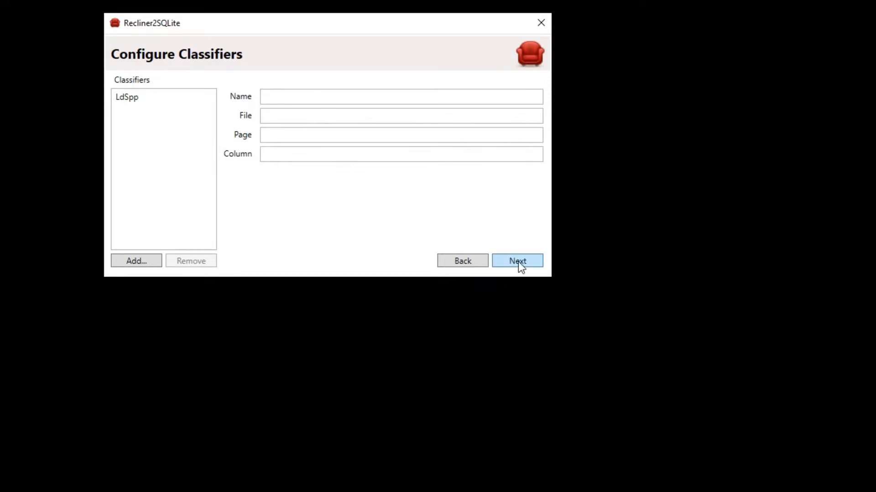
{"action": "left_click", "coordinate": [516, 261]}
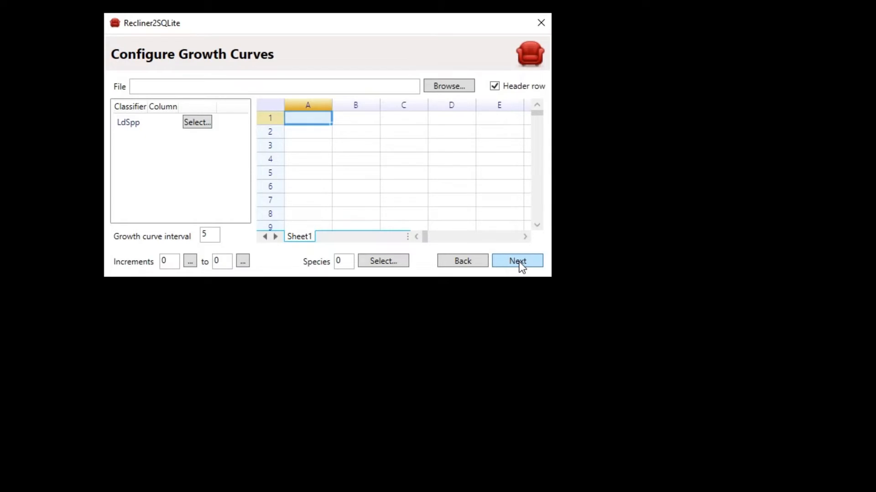
{"action": "mouse_move", "coordinate": [421, 190]}
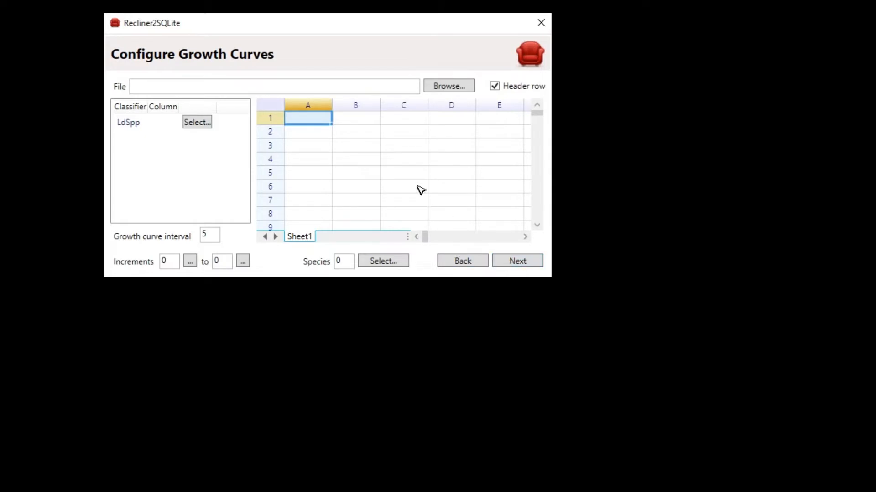
{"action": "mouse_move", "coordinate": [449, 86]}
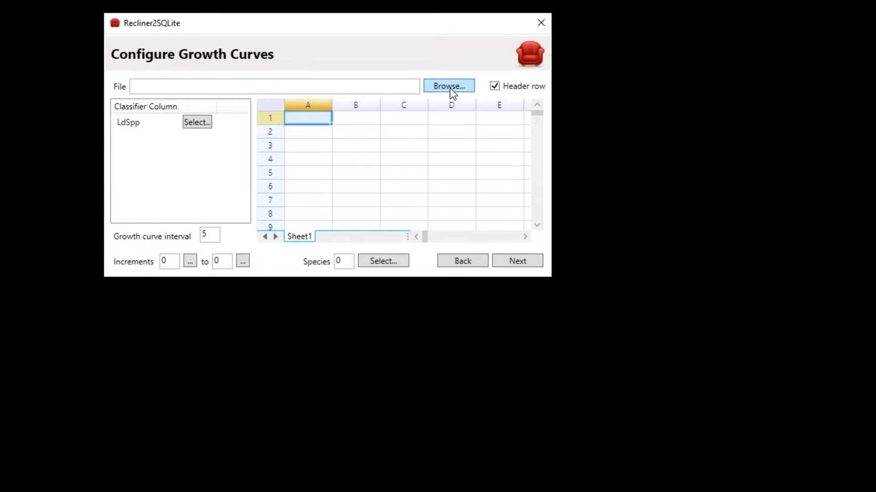
{"action": "left_click", "coordinate": [447, 86]}
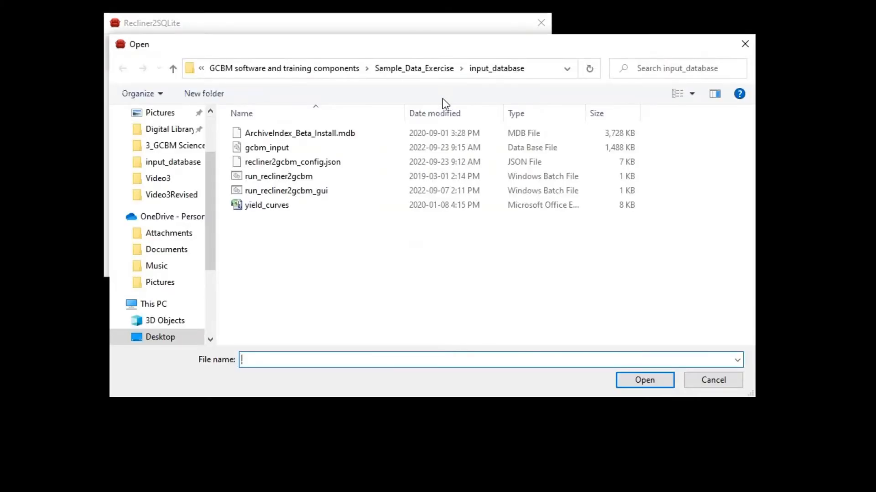
{"action": "mouse_move", "coordinate": [414, 68]}
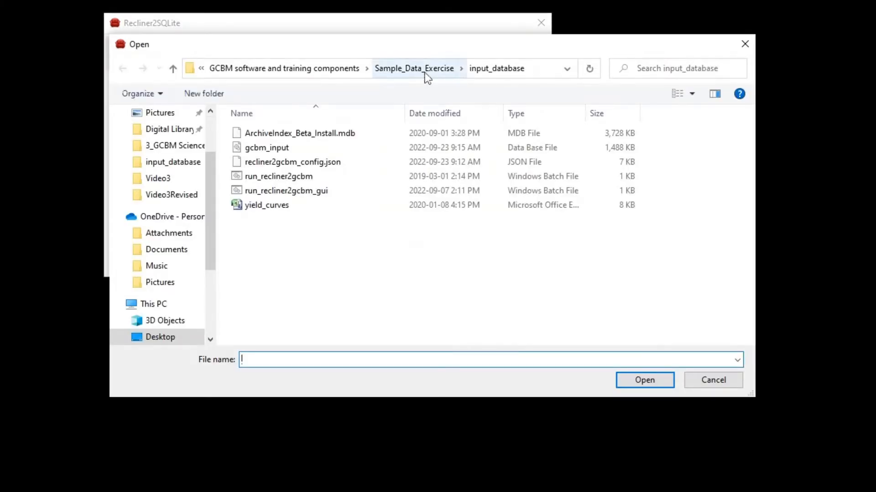
{"action": "mouse_move", "coordinate": [302, 190]}
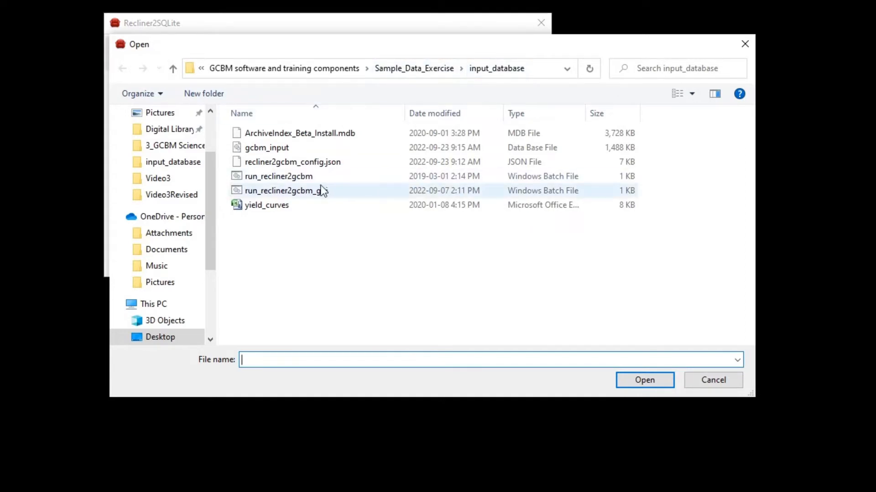
{"action": "left_click", "coordinate": [267, 205]}
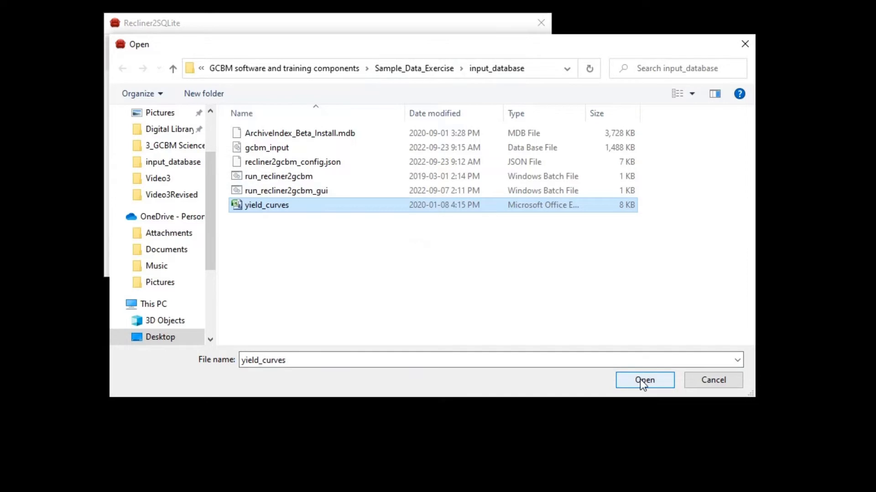
{"action": "left_click", "coordinate": [644, 380]}
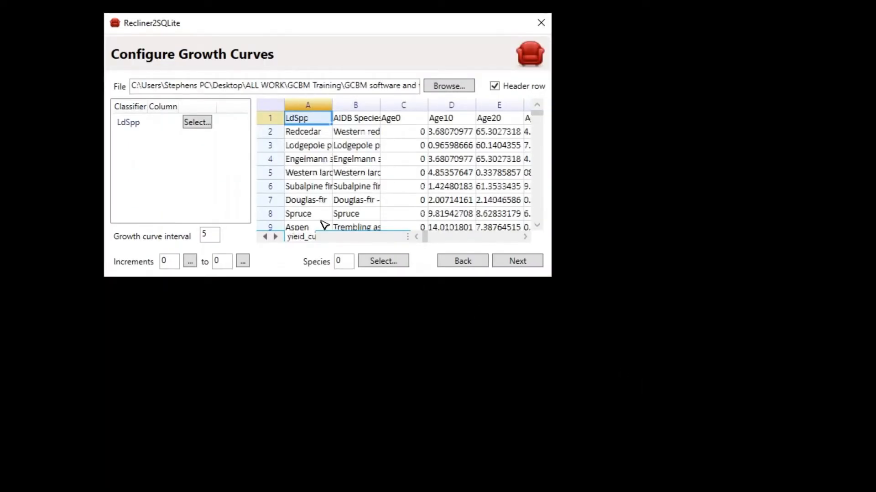
{"action": "mouse_move", "coordinate": [235, 152]}
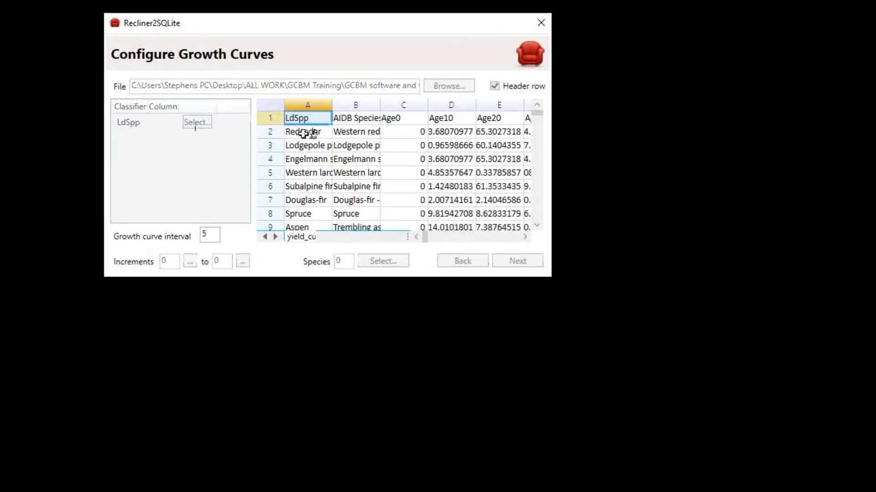
Step: Map LdSpp to column A and change the growth curve interval from 5 to 10
{"action": "left_click", "coordinate": [303, 131]}
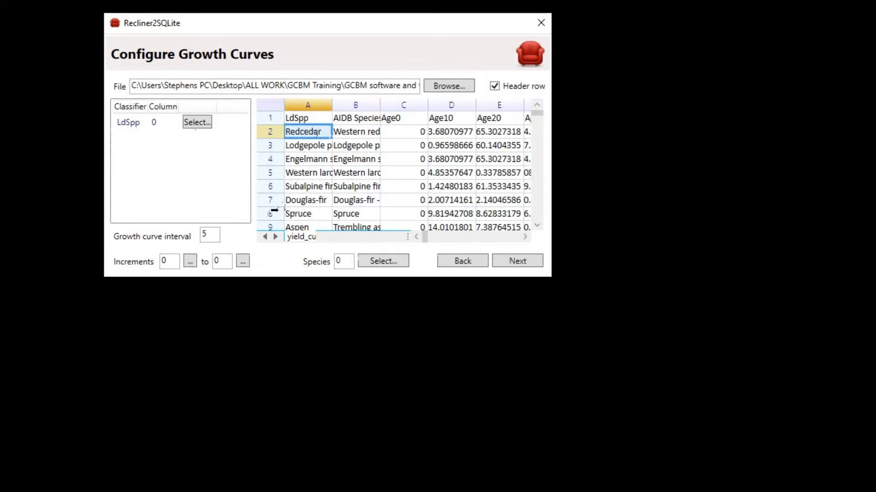
{"action": "mouse_move", "coordinate": [232, 246]}
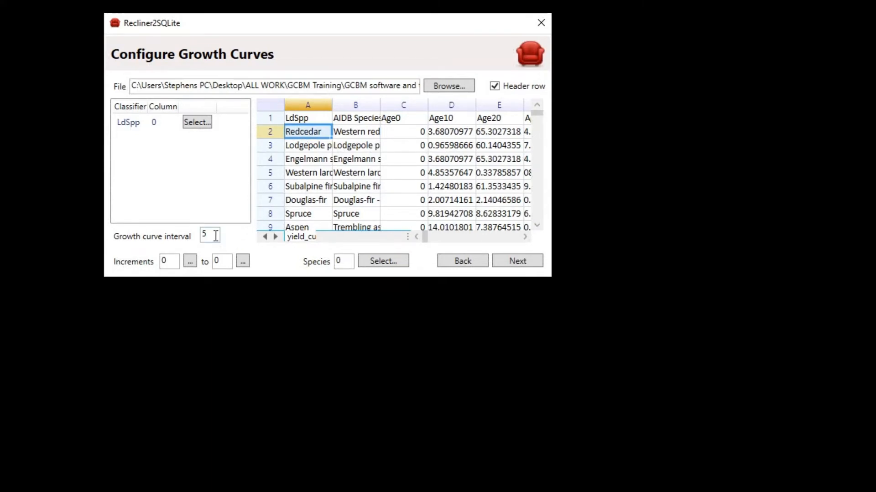
{"action": "triple_click", "coordinate": [205, 235]}
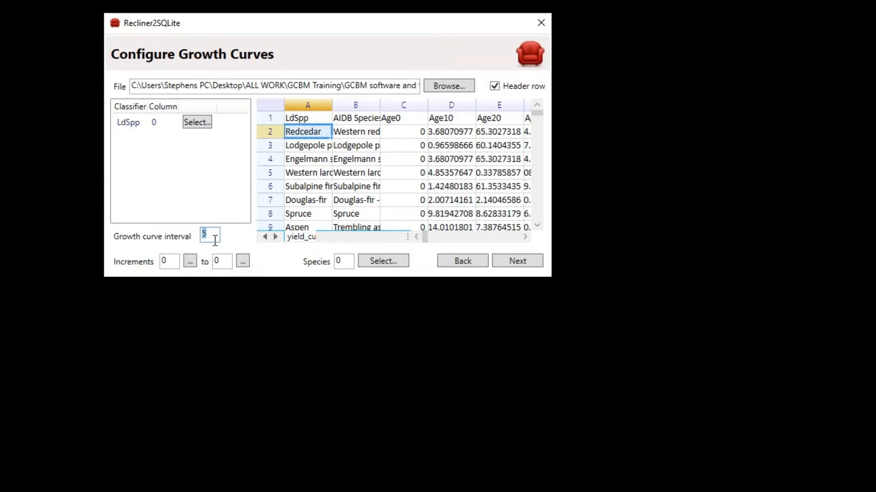
{"action": "mouse_move", "coordinate": [301, 168]}
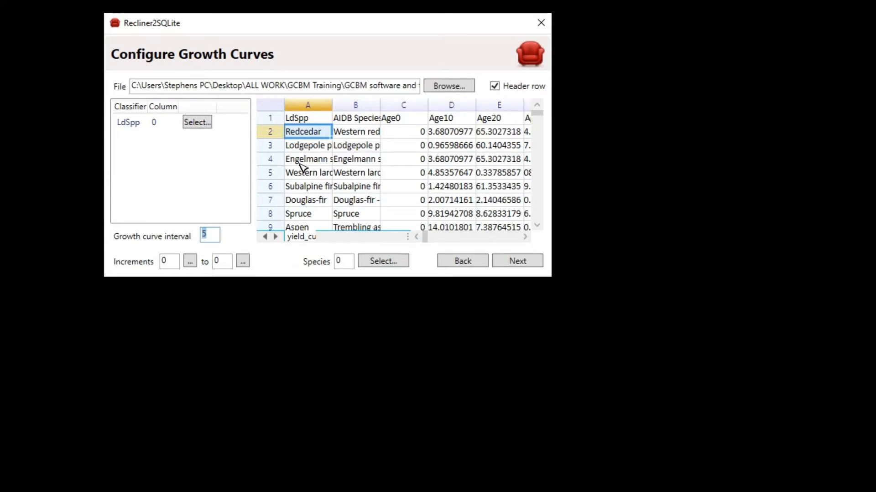
{"action": "mouse_move", "coordinate": [415, 126]}
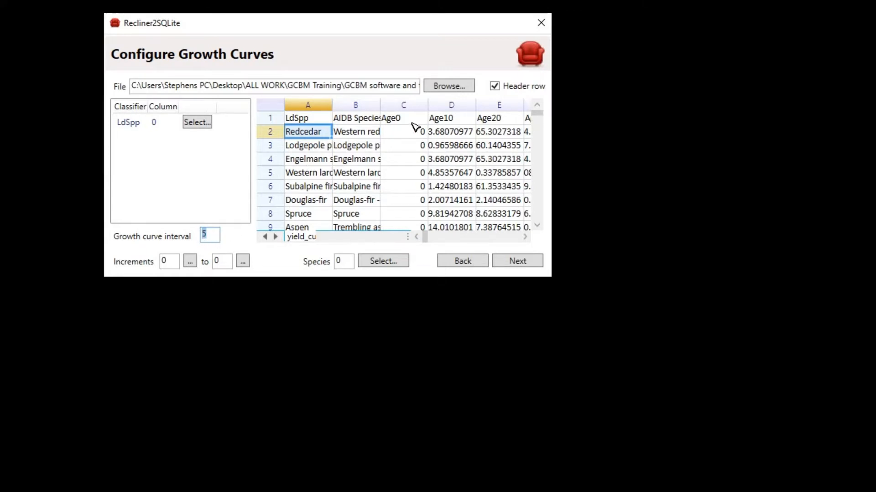
{"action": "mouse_move", "coordinate": [438, 126]}
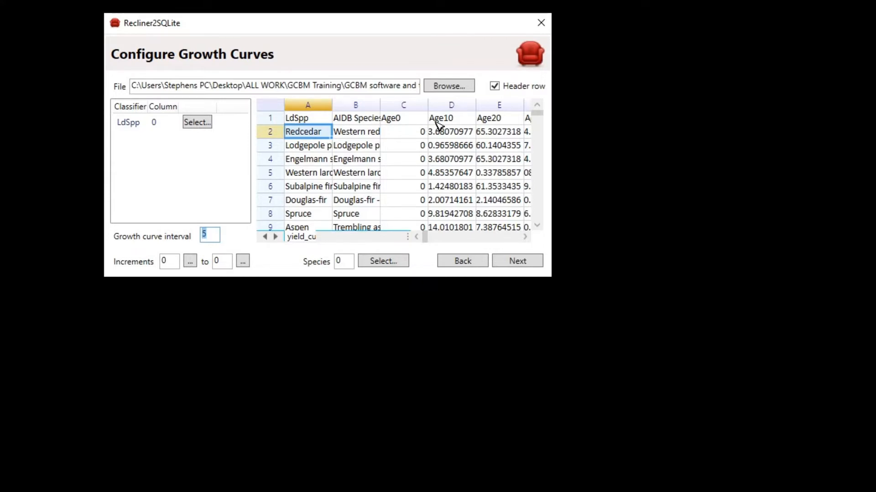
{"action": "mouse_move", "coordinate": [411, 154]}
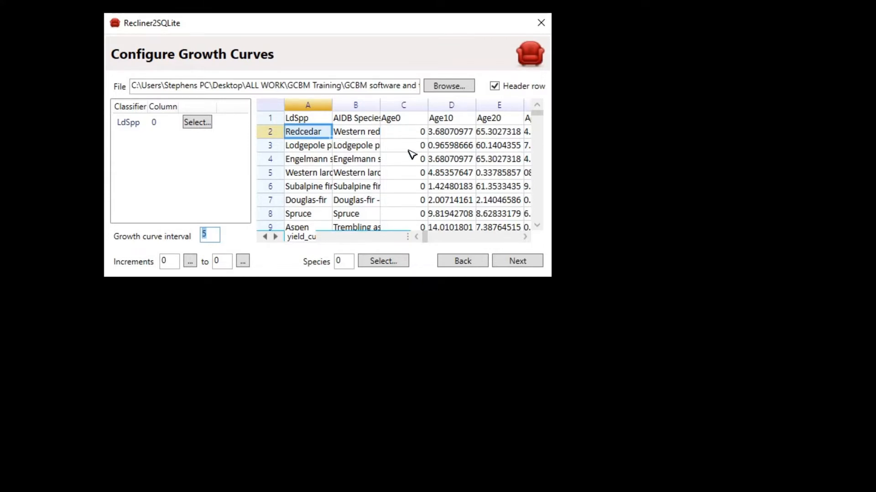
{"action": "mouse_move", "coordinate": [232, 239]}
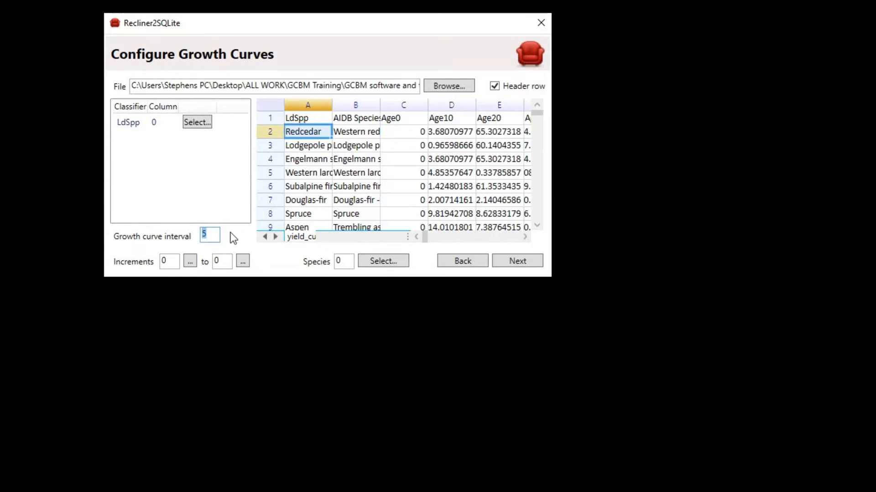
{"action": "type", "text": "10"}
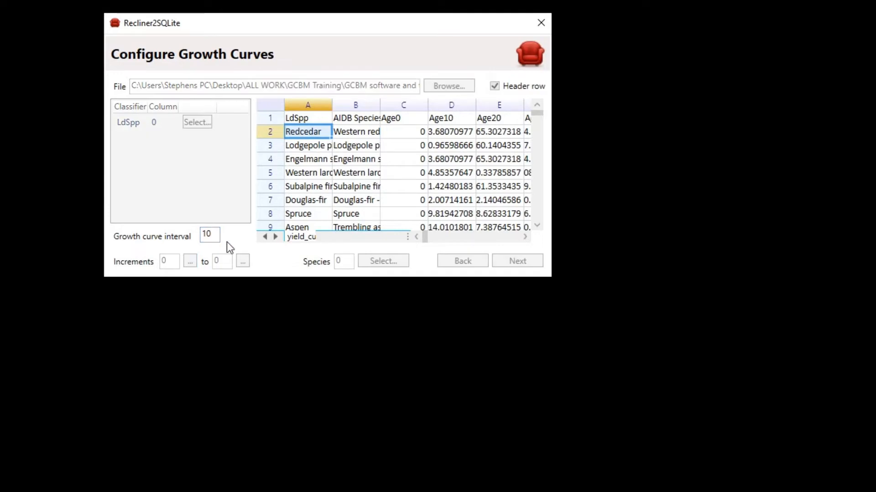
{"action": "mouse_move", "coordinate": [411, 135]}
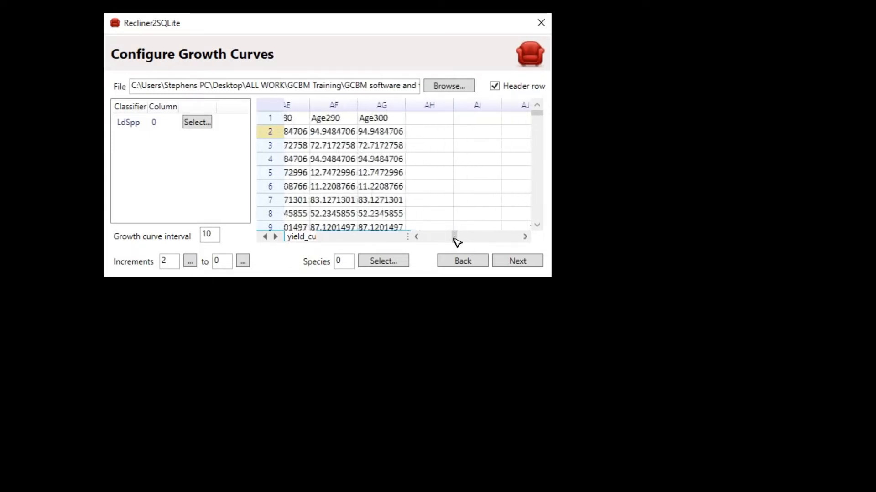
{"action": "mouse_move", "coordinate": [242, 261]}
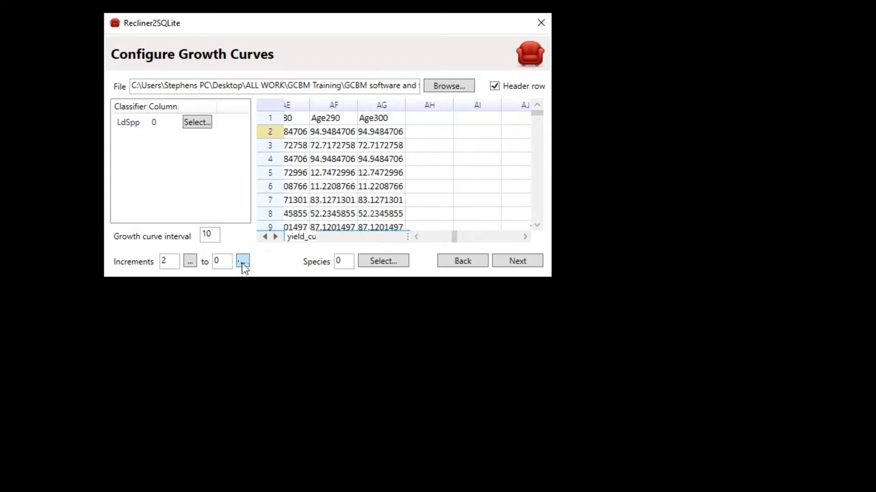
Step: End increments at column AG (Age300) and take species from column B
{"action": "left_click", "coordinate": [243, 261]}
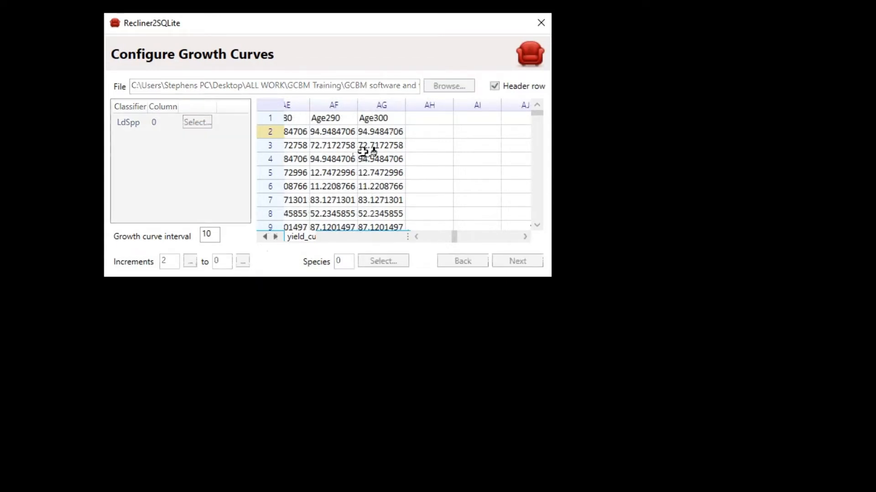
{"action": "left_click", "coordinate": [381, 131]}
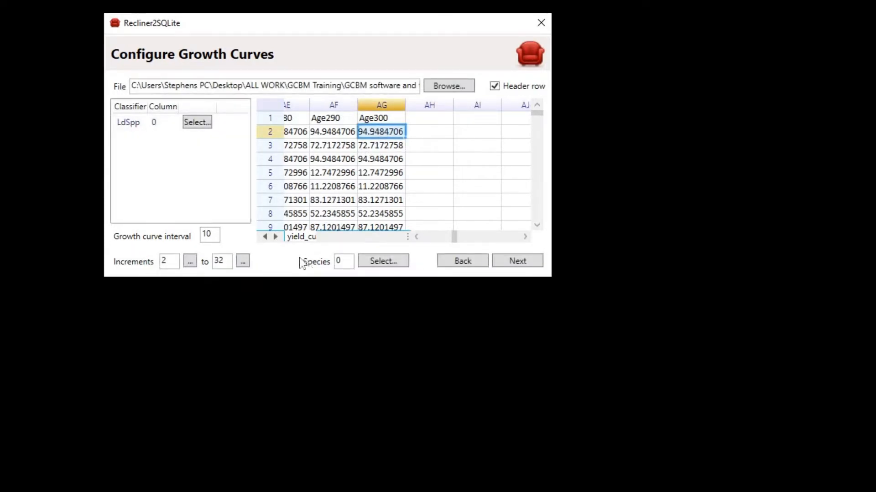
{"action": "mouse_move", "coordinate": [470, 228]}
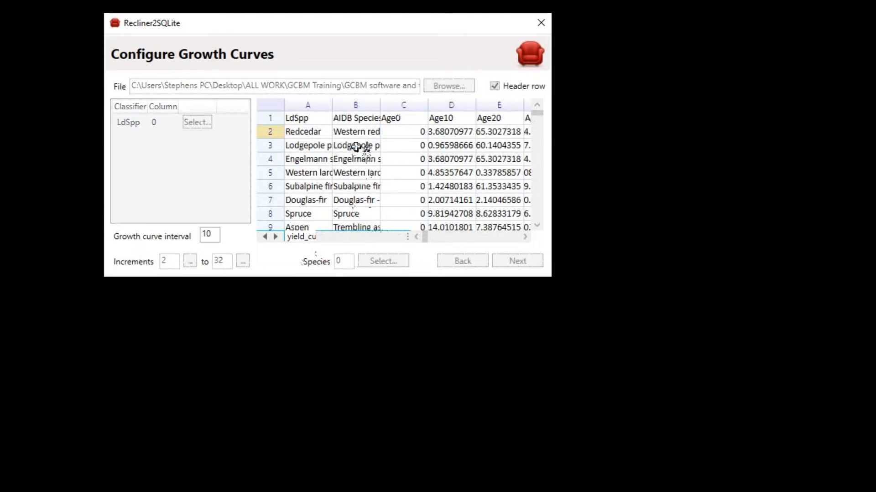
{"action": "left_click", "coordinate": [355, 145]}
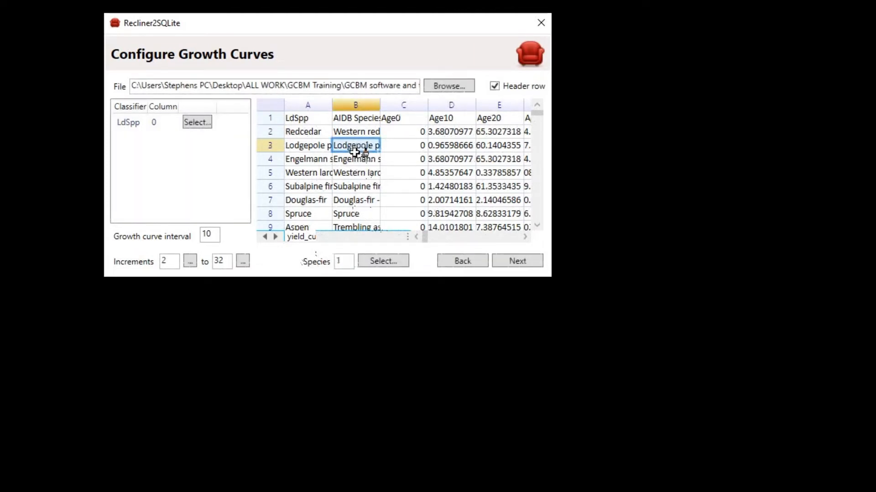
{"action": "mouse_move", "coordinate": [366, 200]}
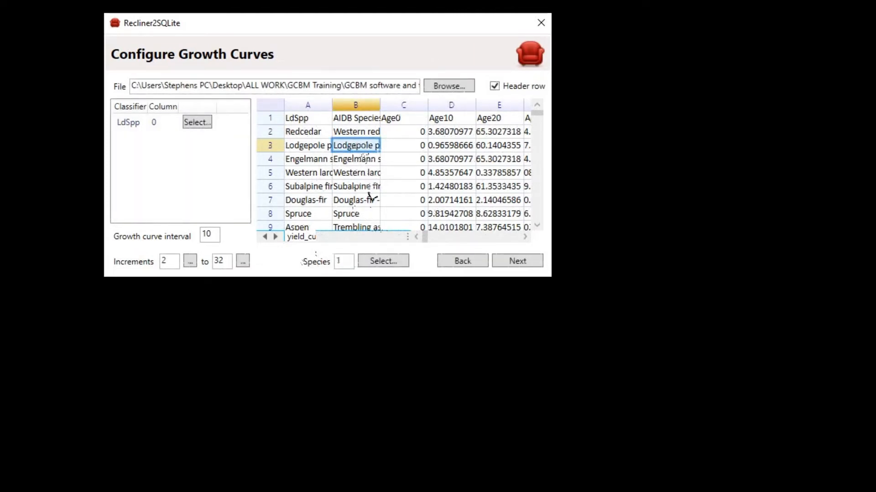
{"action": "mouse_move", "coordinate": [423, 266]}
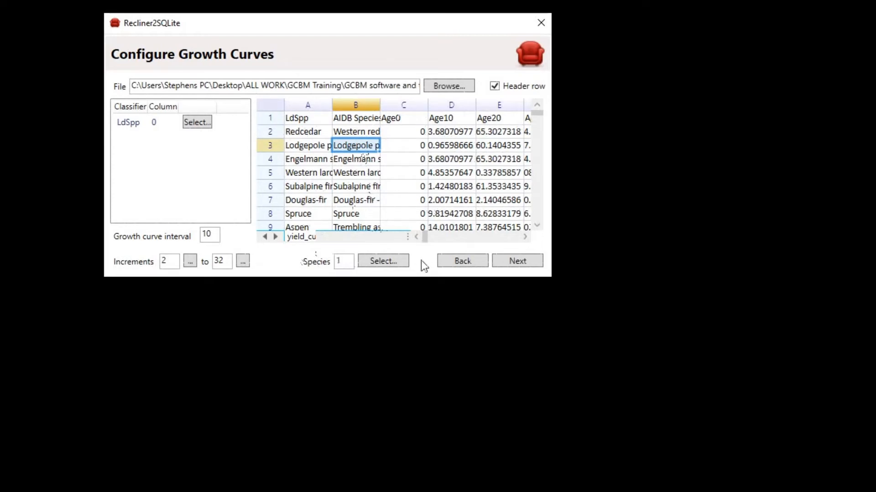
{"action": "mouse_move", "coordinate": [517, 260]}
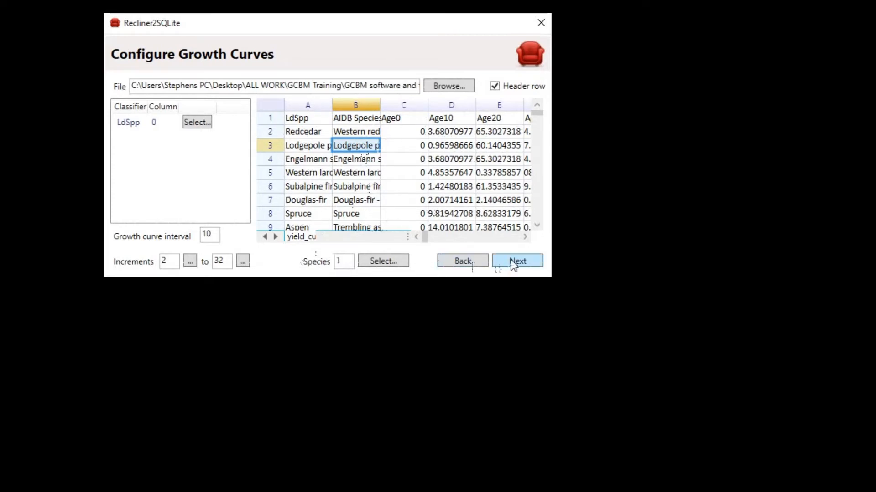
Step: Skip transition rules and disturbance categories to reach Create Project
{"action": "left_click", "coordinate": [516, 261]}
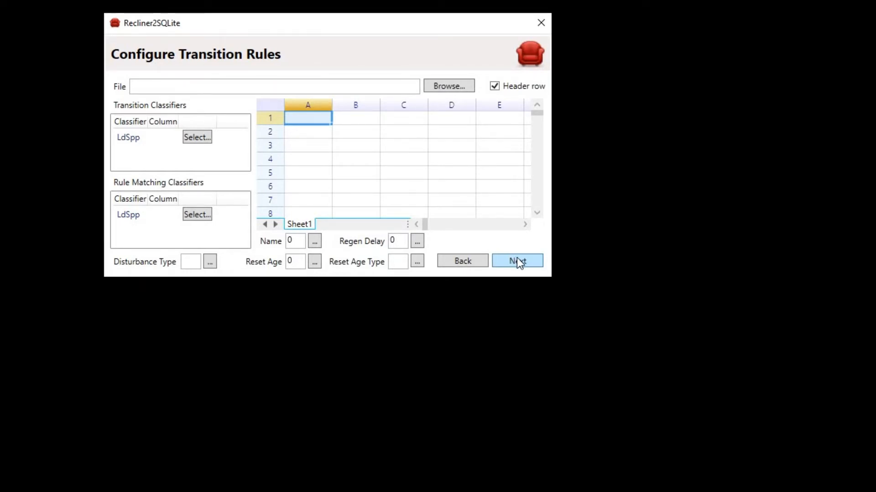
{"action": "left_click", "coordinate": [516, 261]}
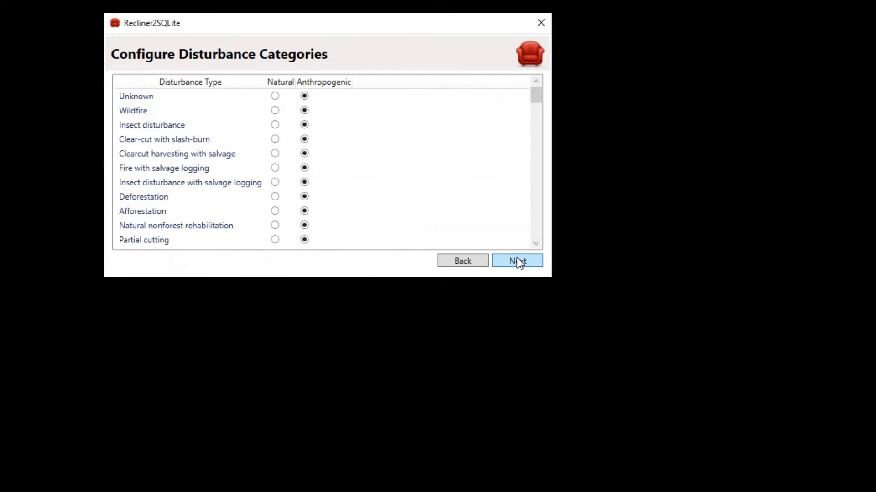
{"action": "left_click", "coordinate": [515, 261]}
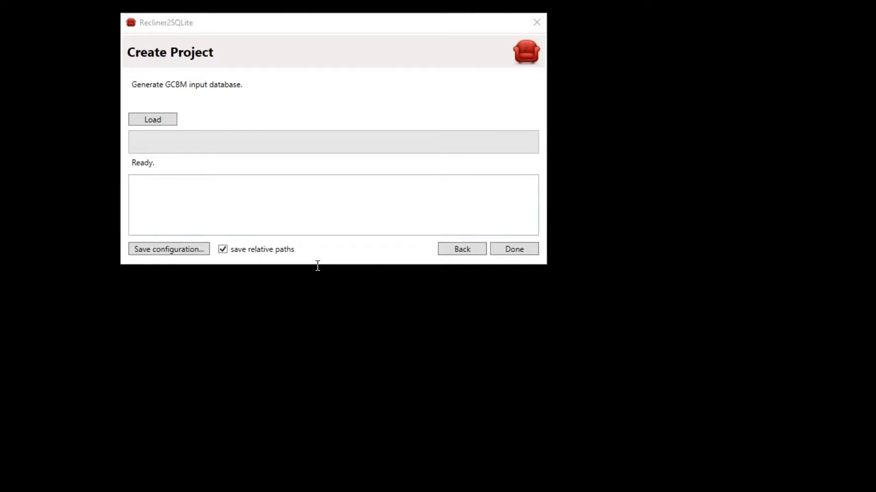
Step: Overwrite recliner2gcbm_config.json in input_database with the current configuration
{"action": "left_click", "coordinate": [168, 249]}
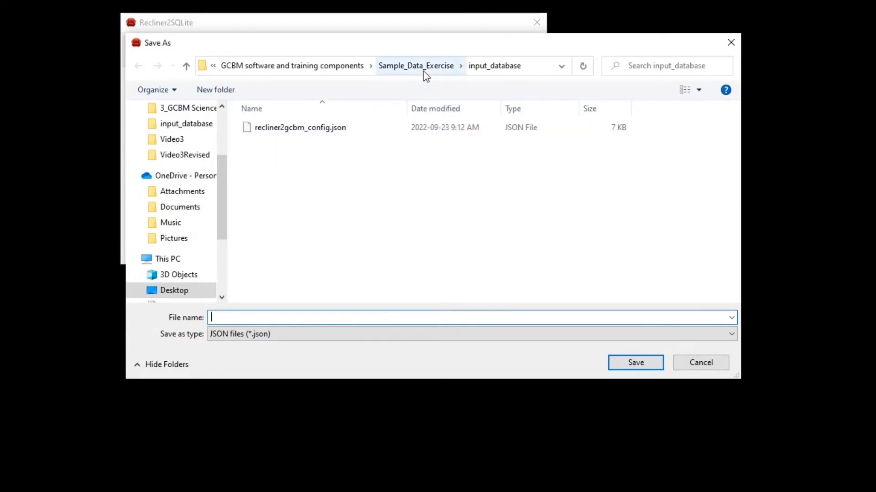
{"action": "mouse_move", "coordinate": [494, 73]}
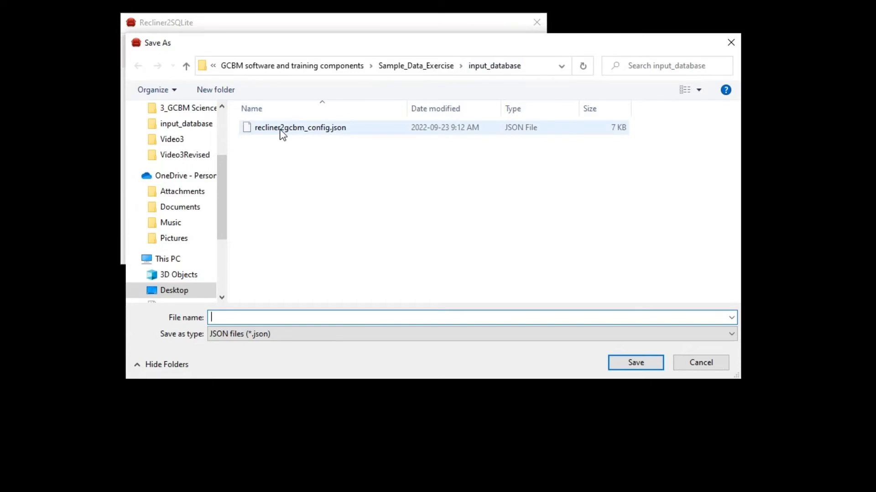
{"action": "left_click", "coordinate": [634, 362]}
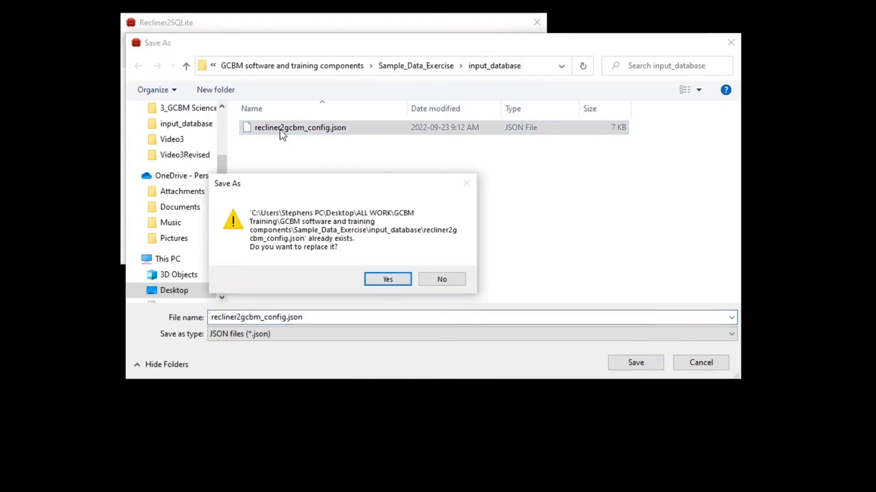
{"action": "mouse_move", "coordinate": [321, 213]}
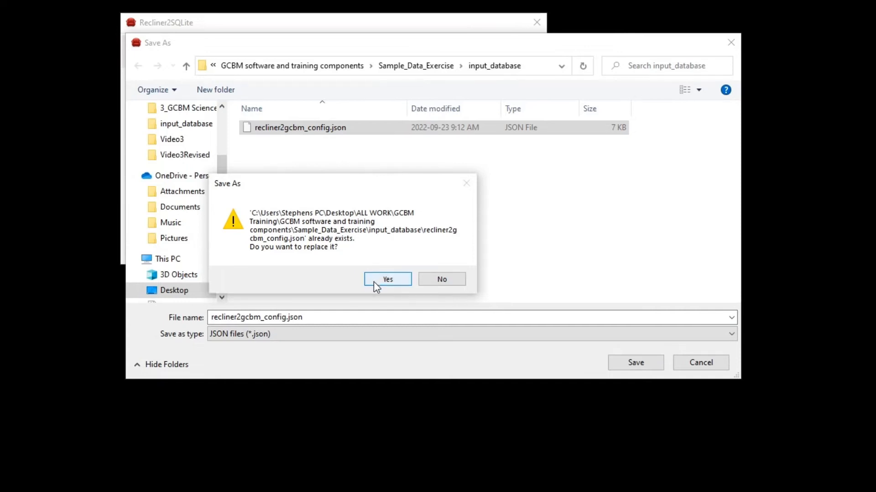
{"action": "left_click", "coordinate": [387, 279]}
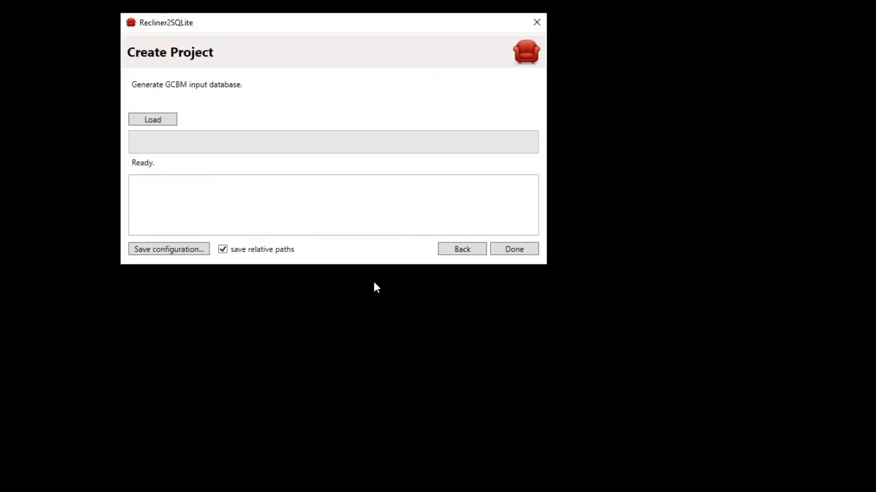
{"action": "mouse_move", "coordinate": [329, 215]}
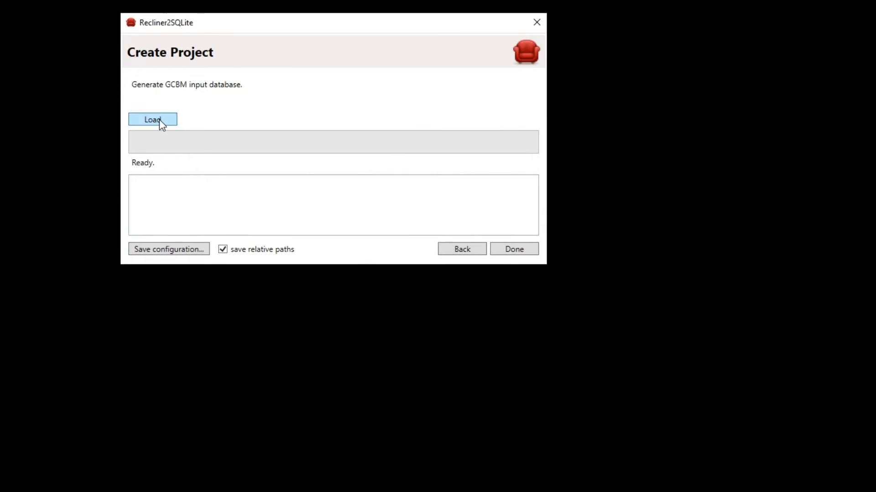
Step: Load the GCBM input database and wait until progress shows Finished
{"action": "left_click", "coordinate": [153, 119]}
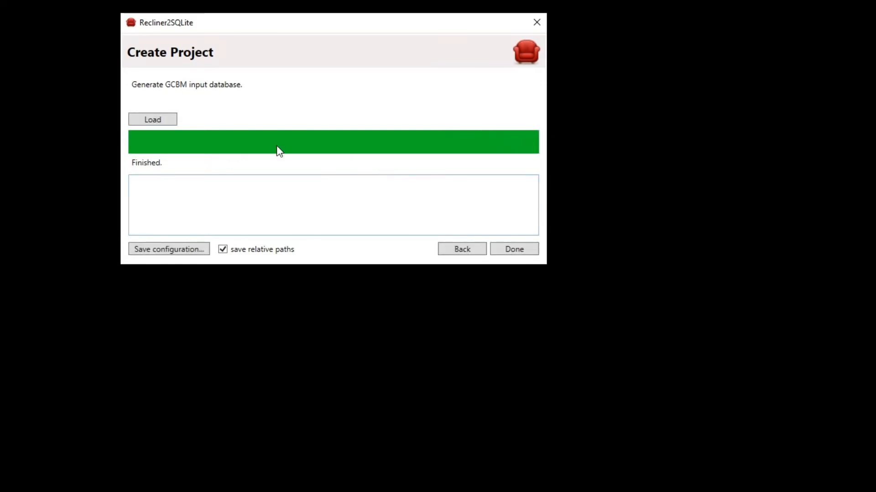
{"action": "mouse_move", "coordinate": [512, 156]}
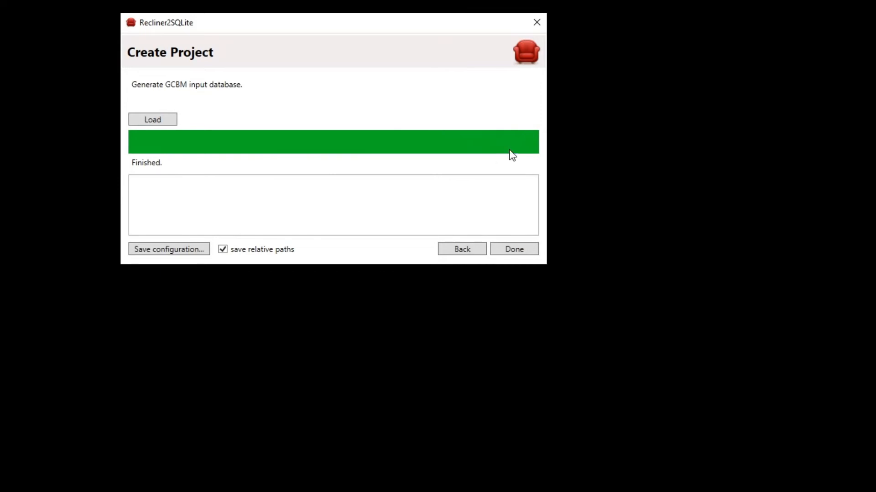
{"action": "mouse_move", "coordinate": [453, 162]}
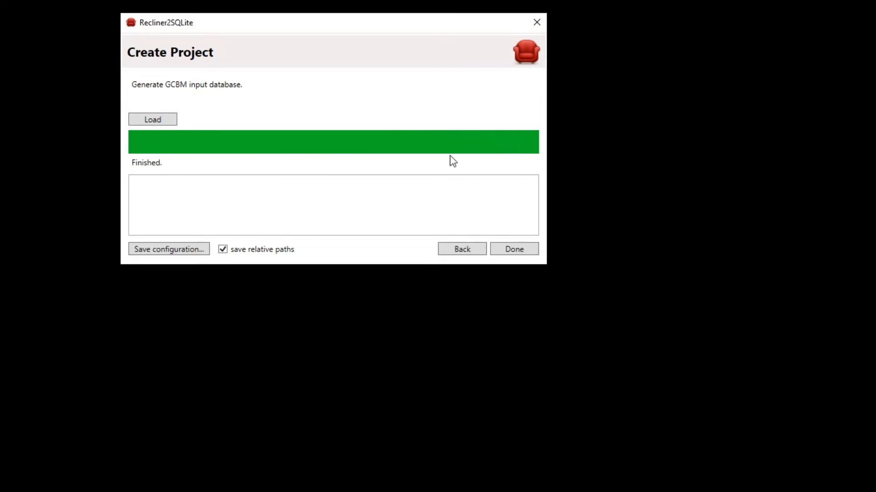
{"action": "mouse_move", "coordinate": [162, 170]}
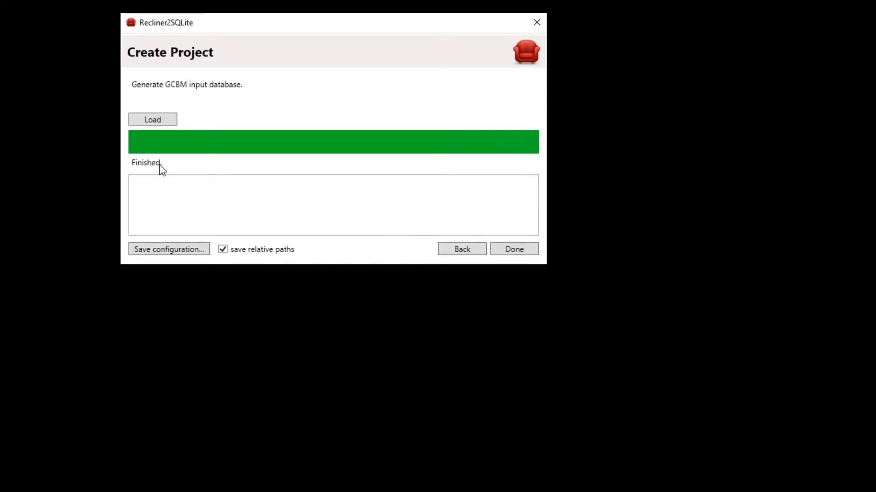
{"action": "mouse_move", "coordinate": [289, 228]}
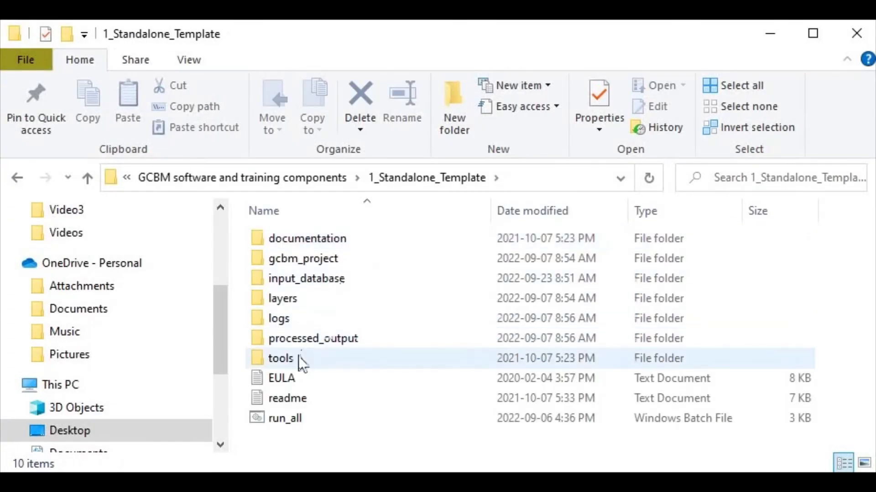
Step: Browse to tools > python_3_installer > installers to show the Python and AccessDatabaseEngine installers
{"action": "double_click", "coordinate": [281, 358]}
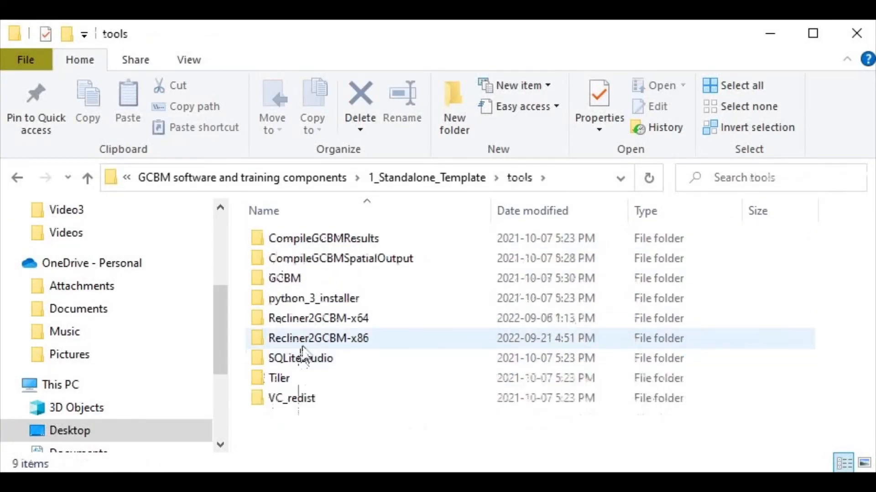
{"action": "double_click", "coordinate": [313, 298]}
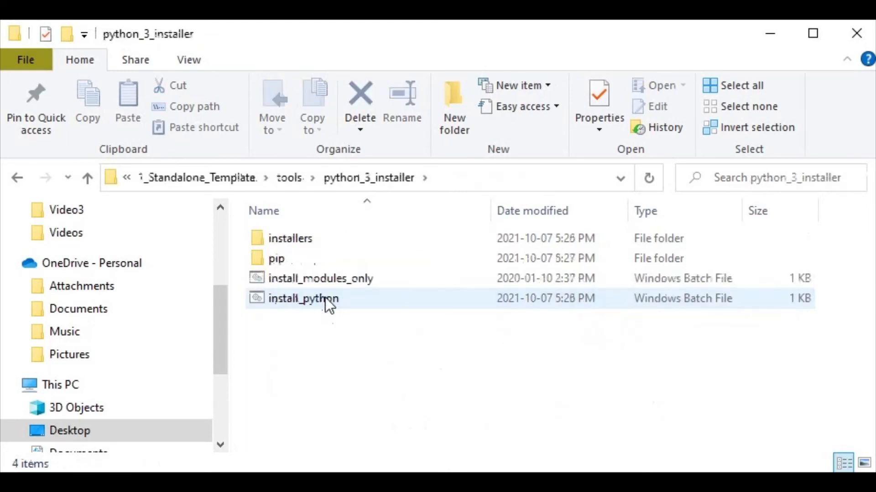
{"action": "double_click", "coordinate": [291, 238]}
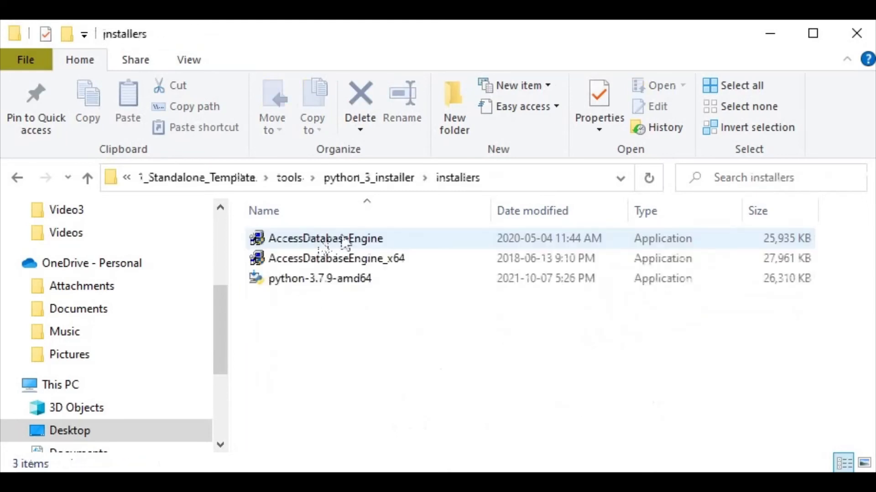
{"action": "mouse_move", "coordinate": [390, 278]}
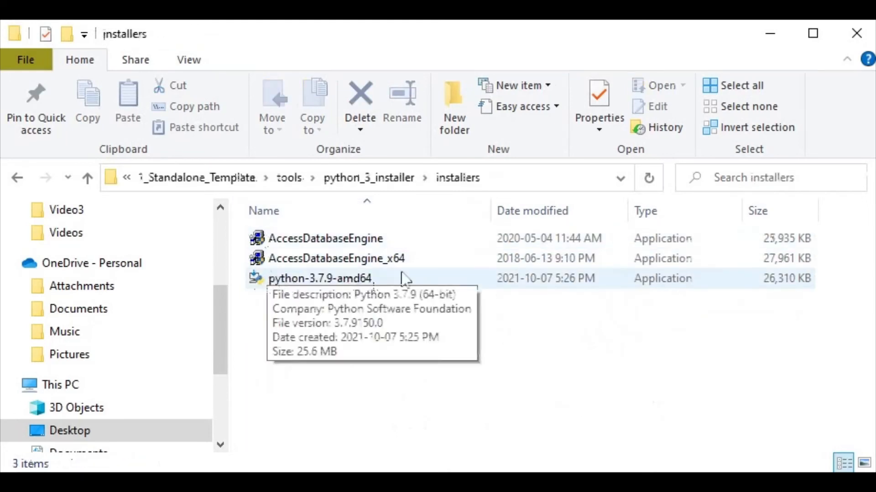
{"action": "mouse_move", "coordinate": [393, 451]}
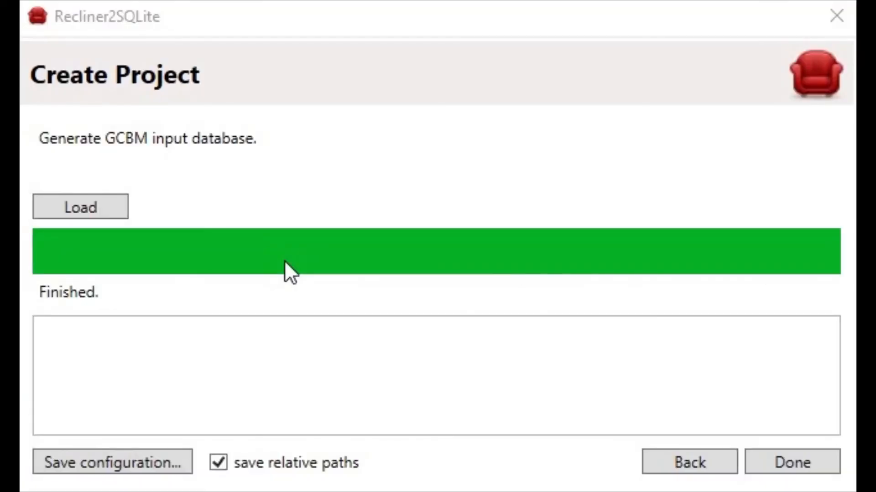
{"action": "mouse_move", "coordinate": [791, 462]}
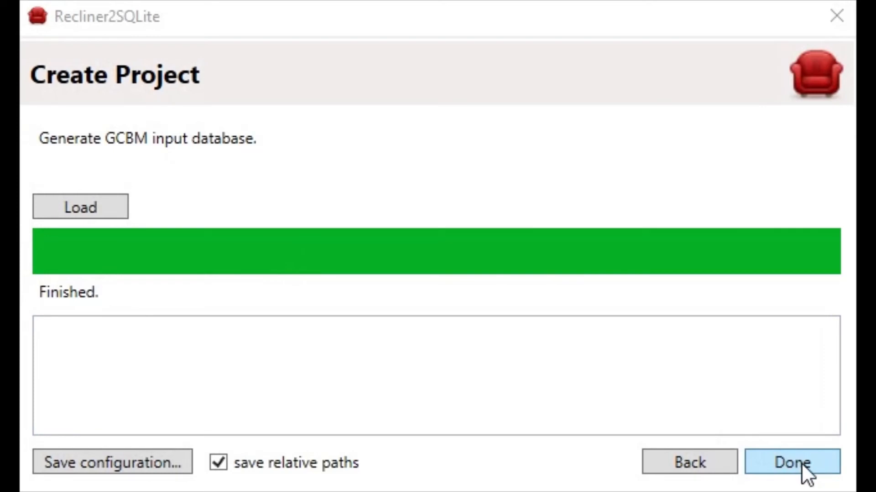
Step: Close the finished Create Project wizard with Done
{"action": "left_click", "coordinate": [790, 462]}
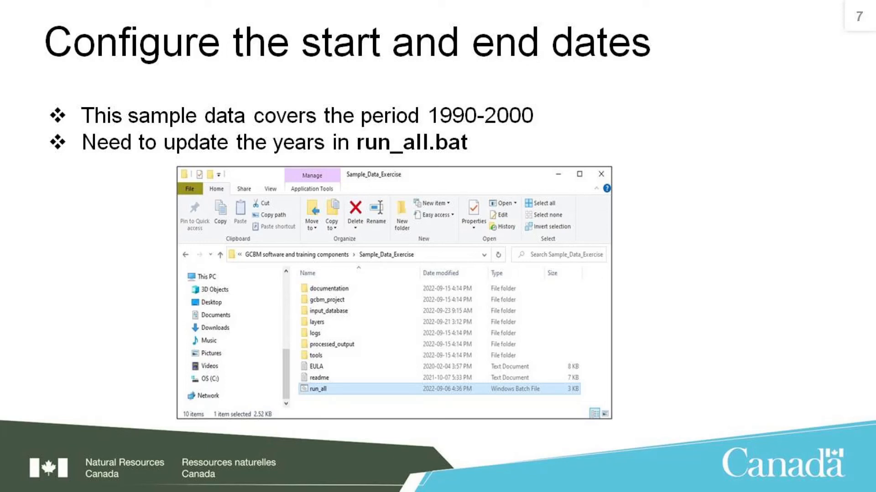
Step: Change run_all.bat simulation years to 1990–2000 and save the file
{"action": "double_click", "coordinate": [316, 389]}
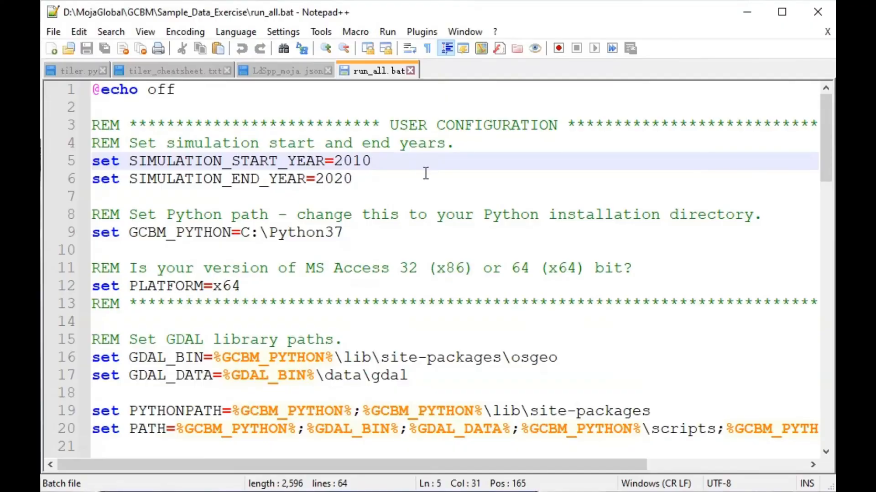
{"action": "left_click", "coordinate": [355, 178]}
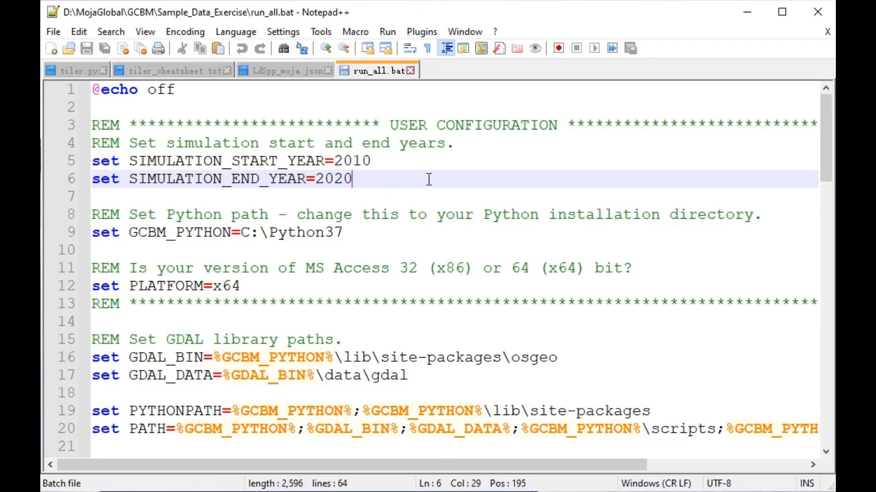
{"action": "left_click", "coordinate": [421, 161]}
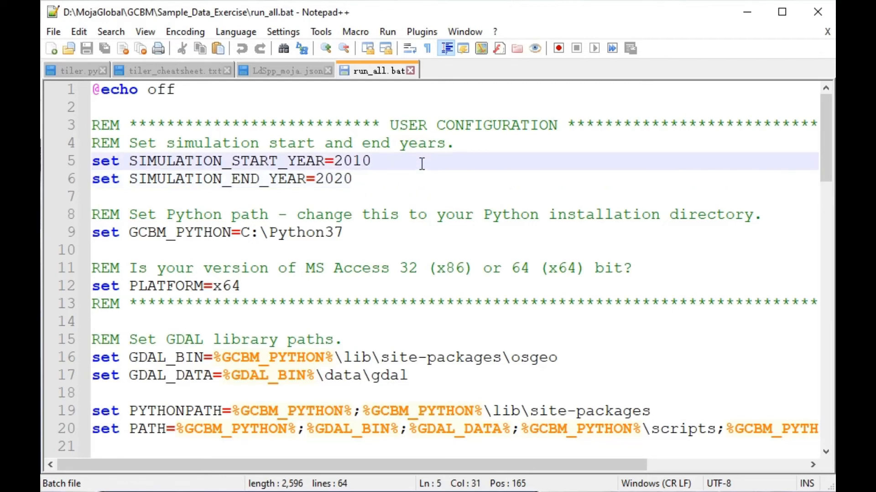
{"action": "key", "text": "BackSpace"}
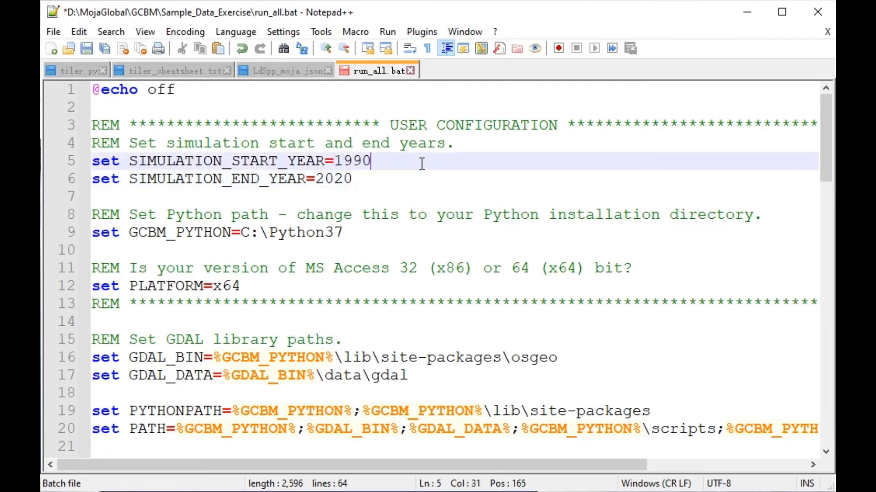
{"action": "left_click", "coordinate": [408, 179]}
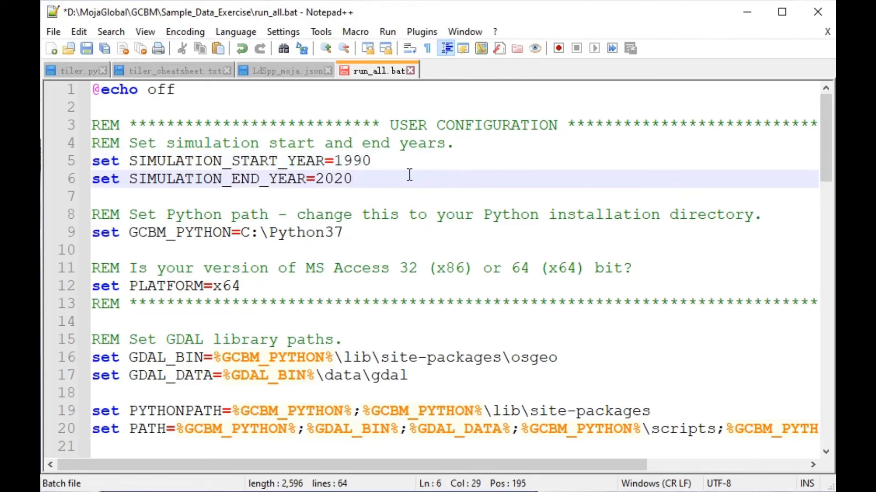
{"action": "type", "text": "2000"}
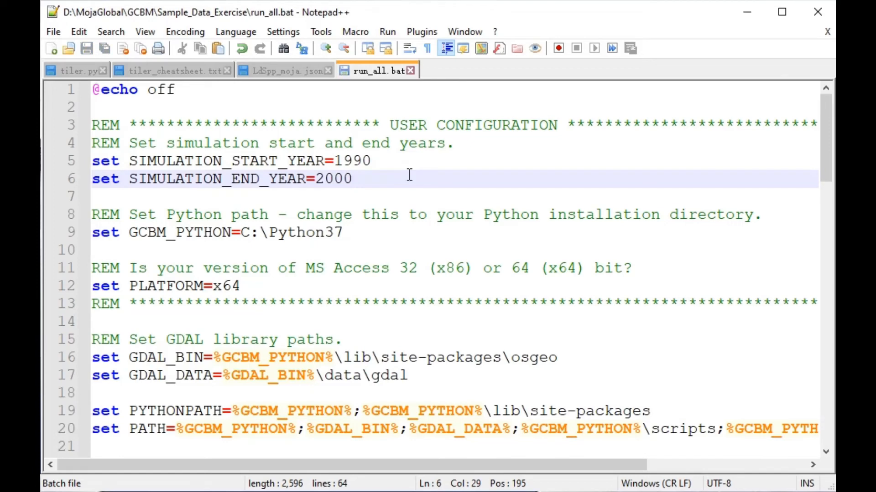
{"action": "left_click", "coordinate": [352, 179]}
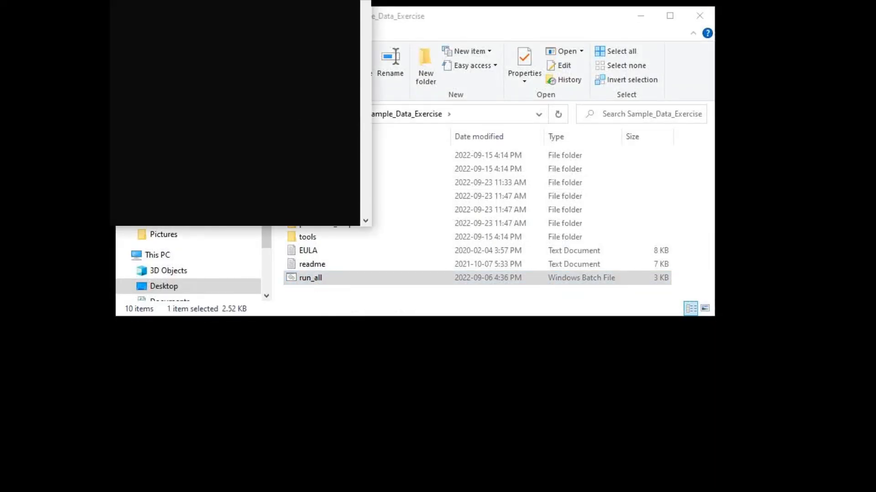
Step: Launch run_all.bat and watch the GCBM simulation complete in Command Prompt
{"action": "double_click", "coordinate": [310, 278]}
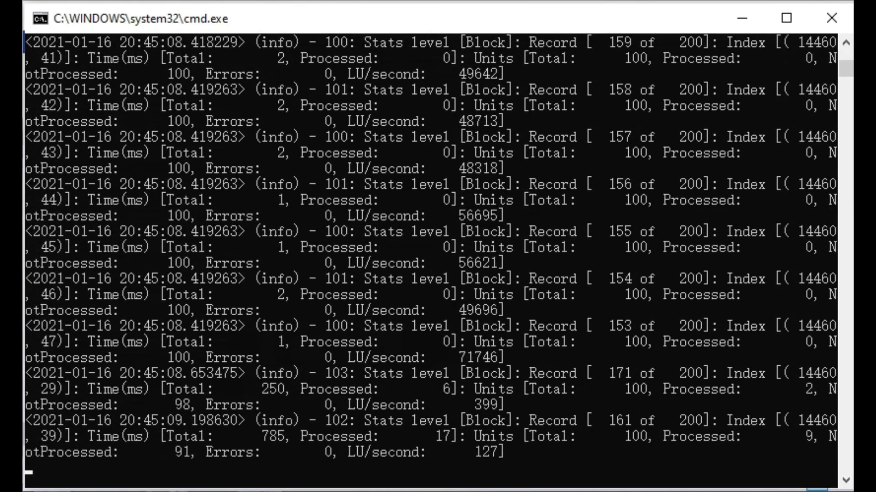
{"action": "scroll", "scroll_direction": "down", "scroll_amount": 3}
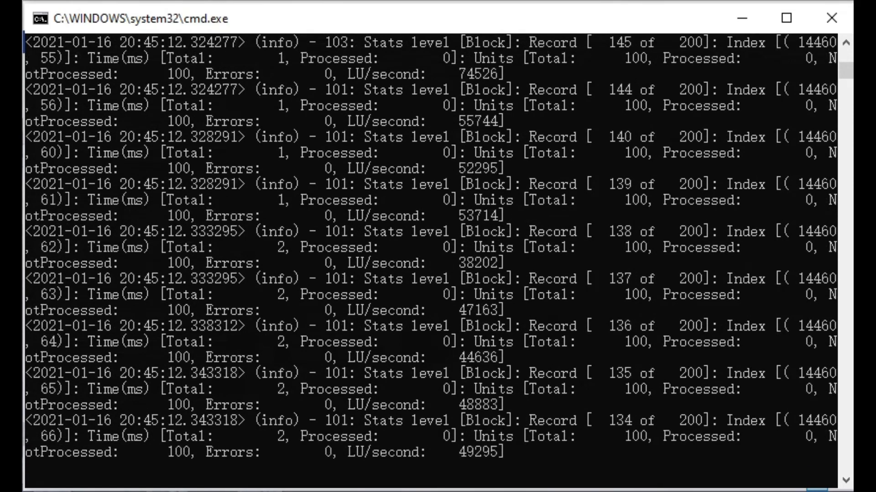
{"action": "scroll", "scroll_direction": "down", "scroll_amount": 3}
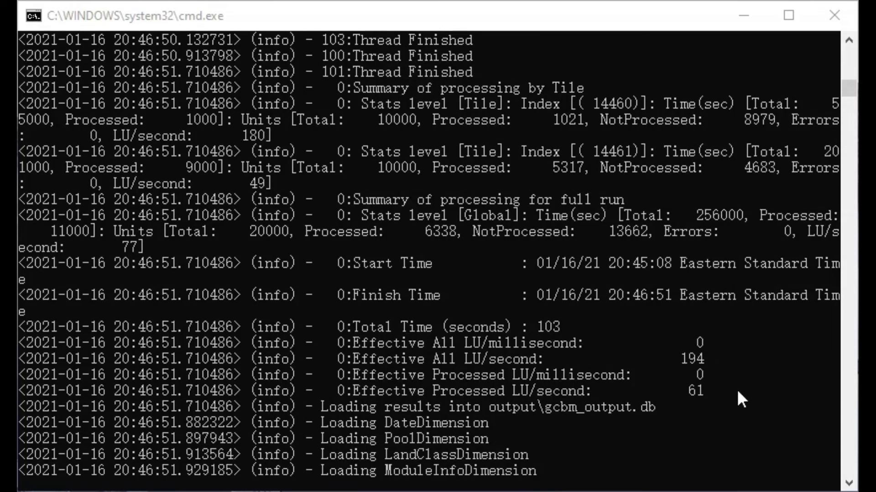
{"action": "mouse_move", "coordinate": [505, 329]}
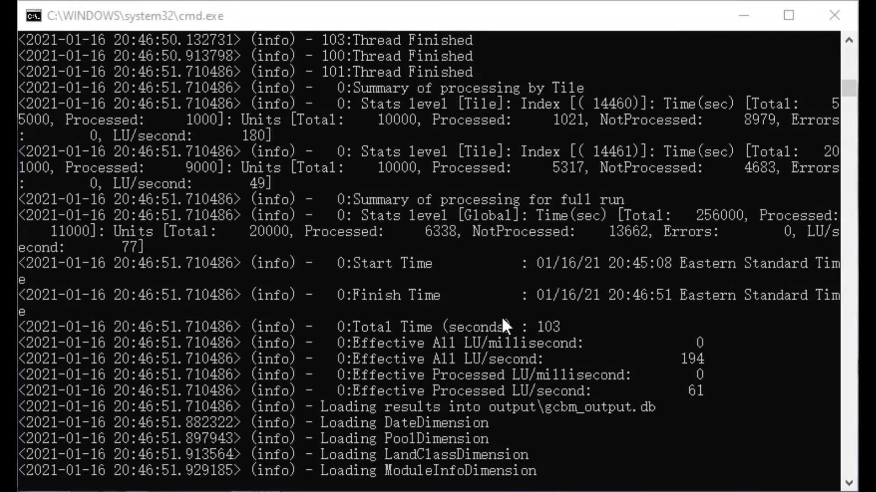
{"action": "mouse_move", "coordinate": [363, 313]}
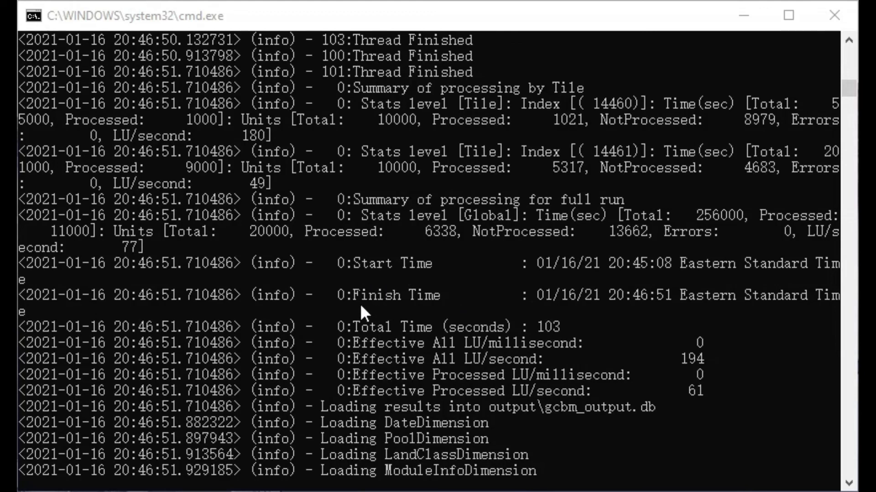
{"action": "mouse_move", "coordinate": [441, 323]}
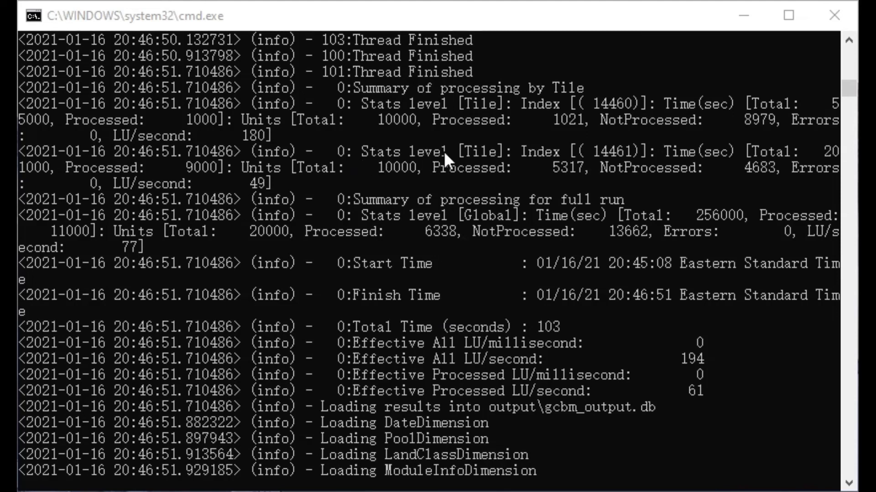
{"action": "mouse_move", "coordinate": [358, 170]}
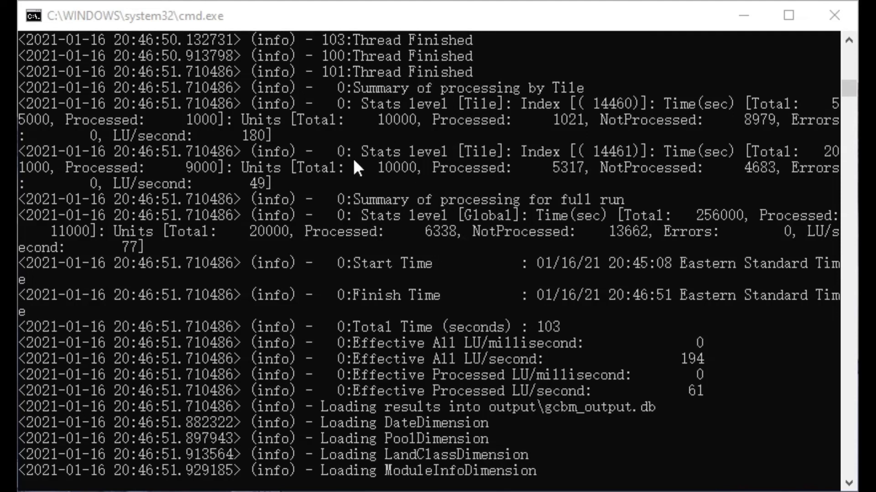
{"action": "mouse_move", "coordinate": [411, 189]}
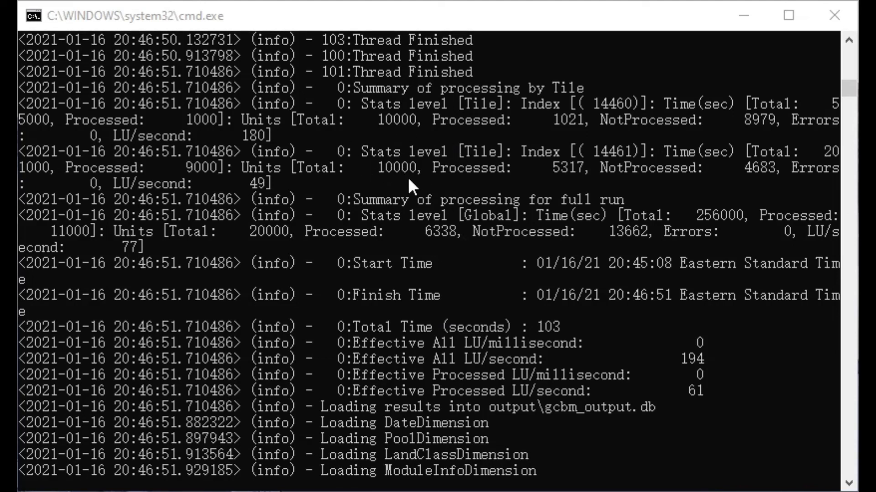
{"action": "mouse_move", "coordinate": [326, 193]}
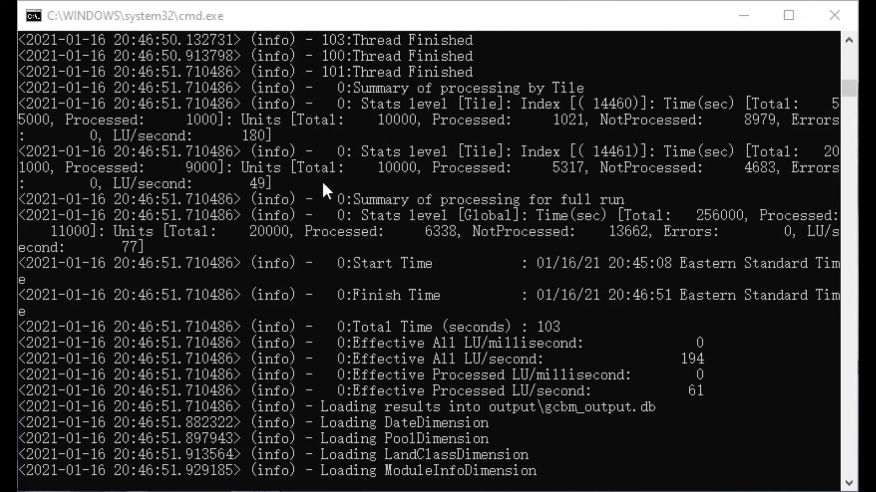
{"action": "mouse_move", "coordinate": [162, 165]}
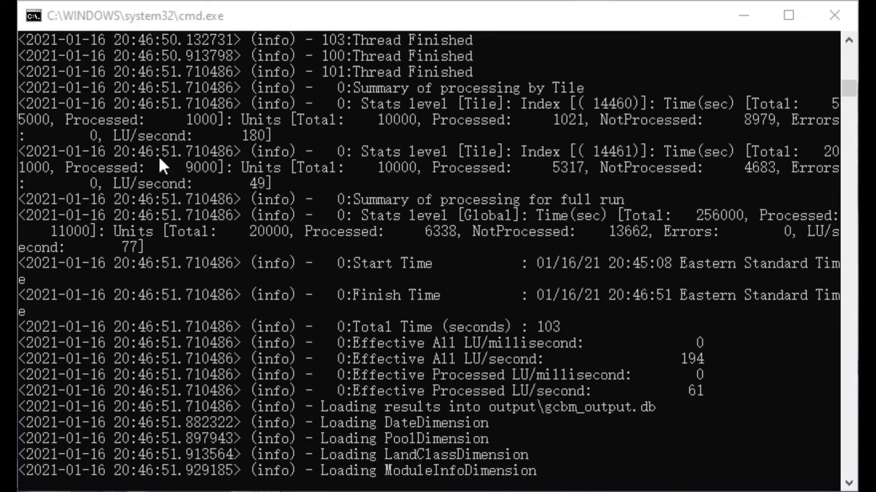
{"action": "mouse_move", "coordinate": [583, 189]}
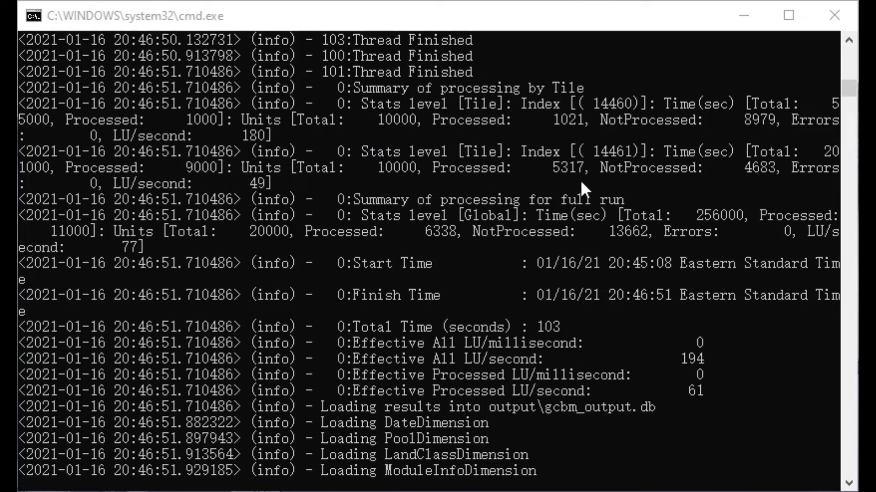
{"action": "mouse_move", "coordinate": [757, 229]}
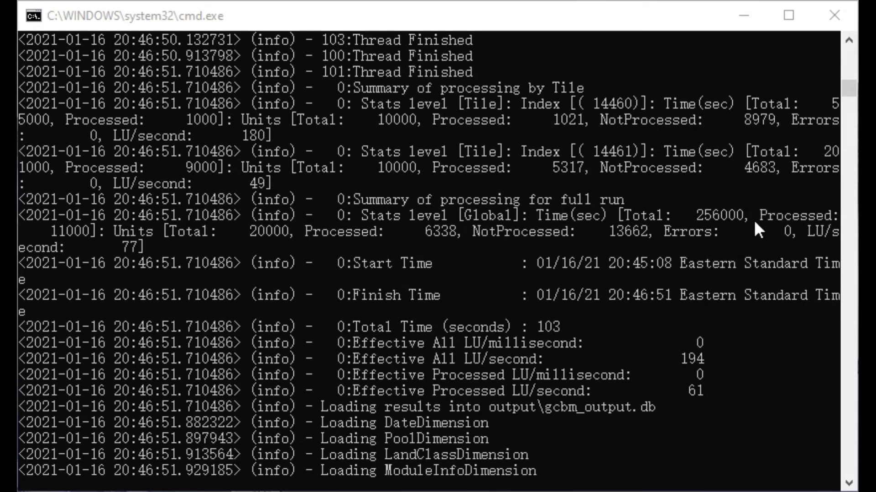
{"action": "mouse_move", "coordinate": [754, 222]}
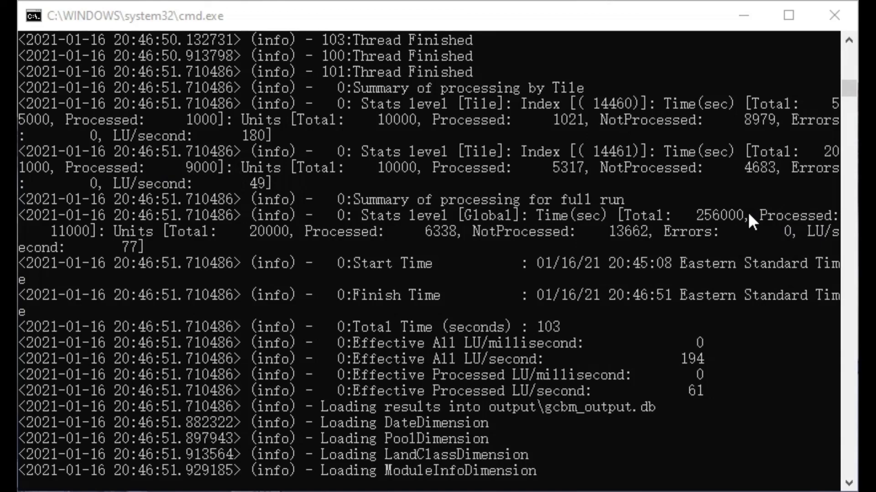
{"action": "mouse_move", "coordinate": [726, 259]}
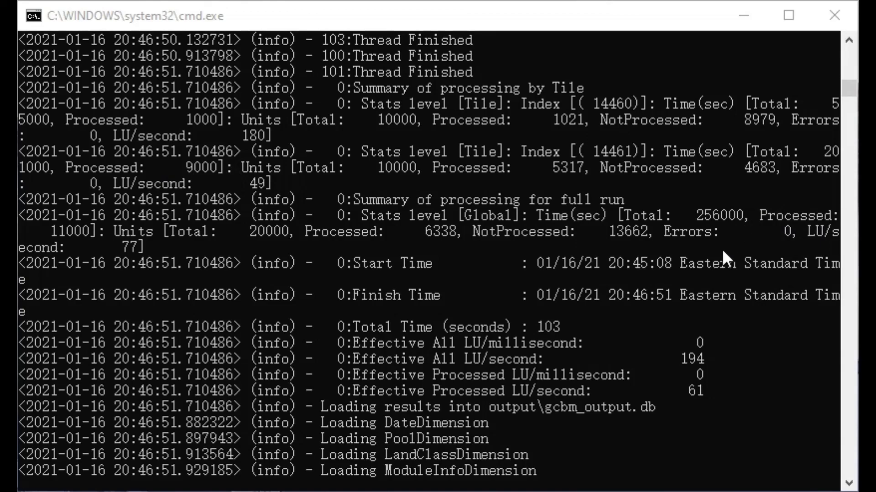